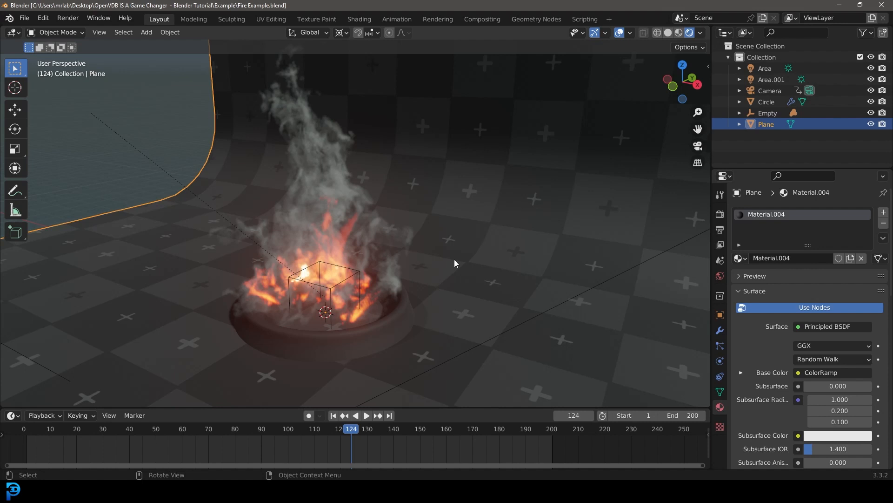
{"action": "mouse_move", "coordinate": [462, 247]}
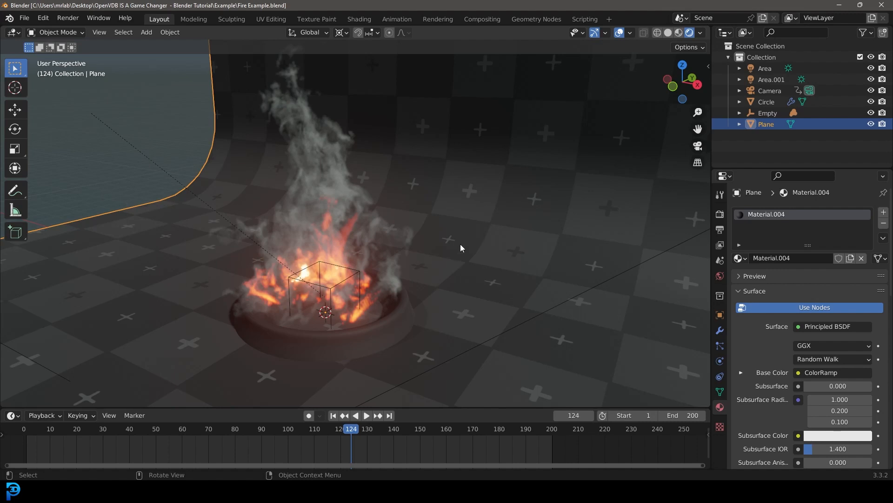
Step: Scroll the JangaFX free VDB page down to the Small Camp Fire entry (59 MB, 200 frames)
{"action": "left_click_drag", "start_coordinate": [461, 247], "coordinate": [499, 248]}
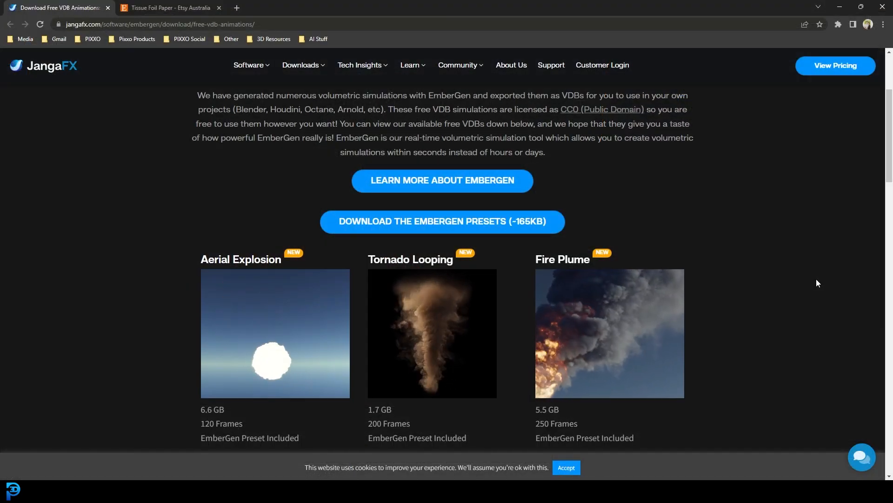
{"action": "scroll", "scroll_direction": "down", "scroll_amount": 3}
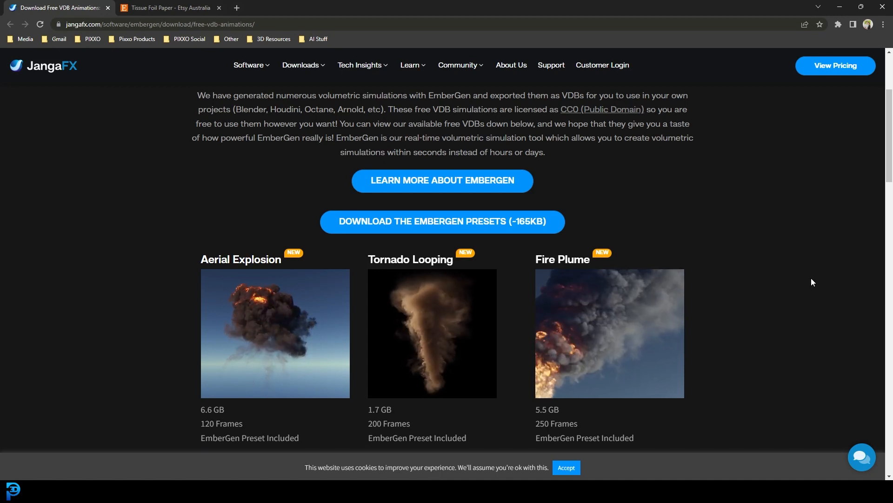
{"action": "scroll", "scroll_direction": "down", "scroll_amount": 3}
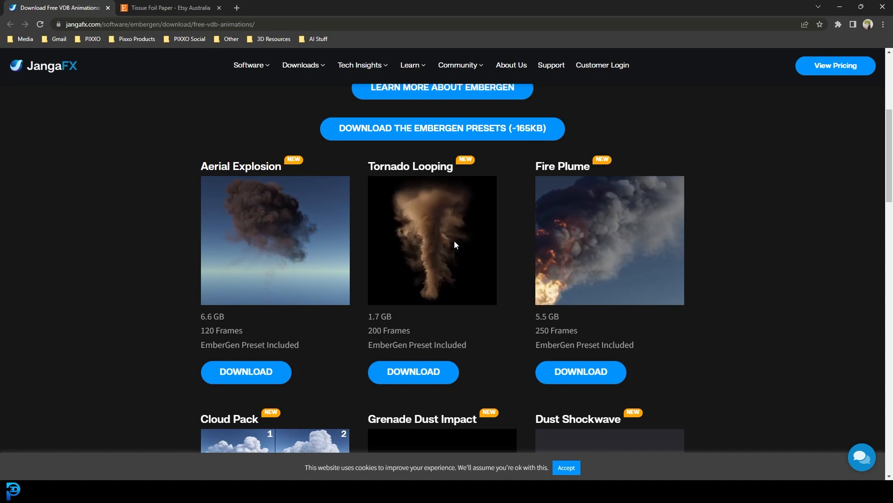
{"action": "scroll", "scroll_direction": "down", "scroll_amount": 3}
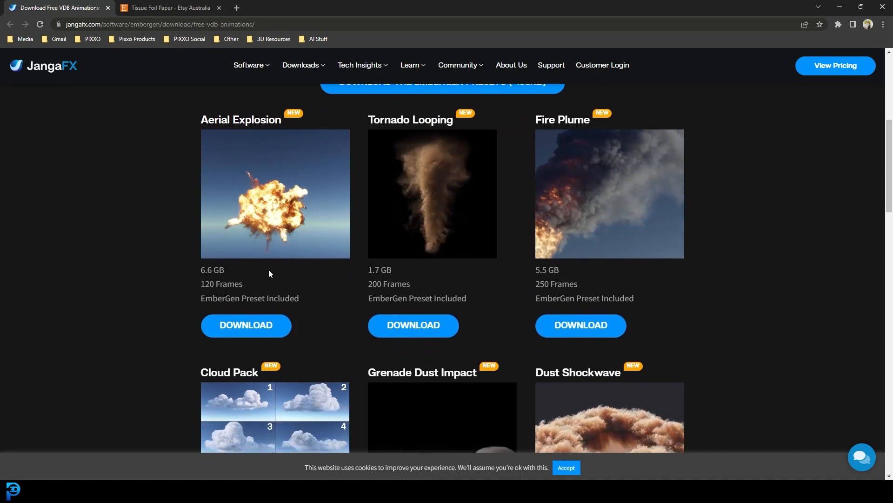
{"action": "scroll", "scroll_direction": "down", "scroll_amount": 3}
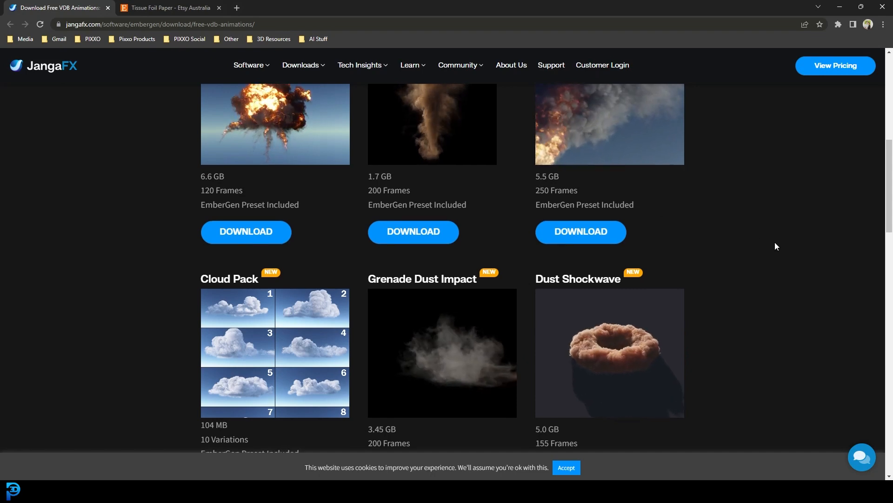
{"action": "scroll", "scroll_direction": "down", "scroll_amount": 3}
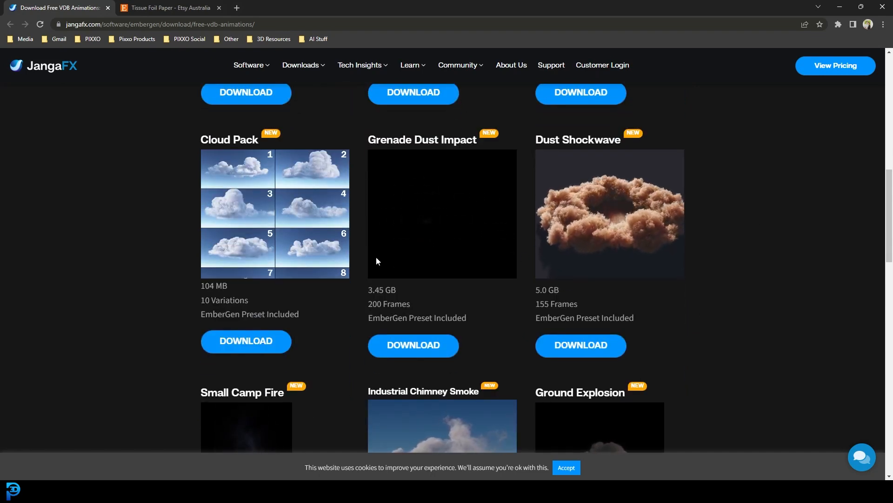
{"action": "scroll", "scroll_direction": "down", "scroll_amount": 3}
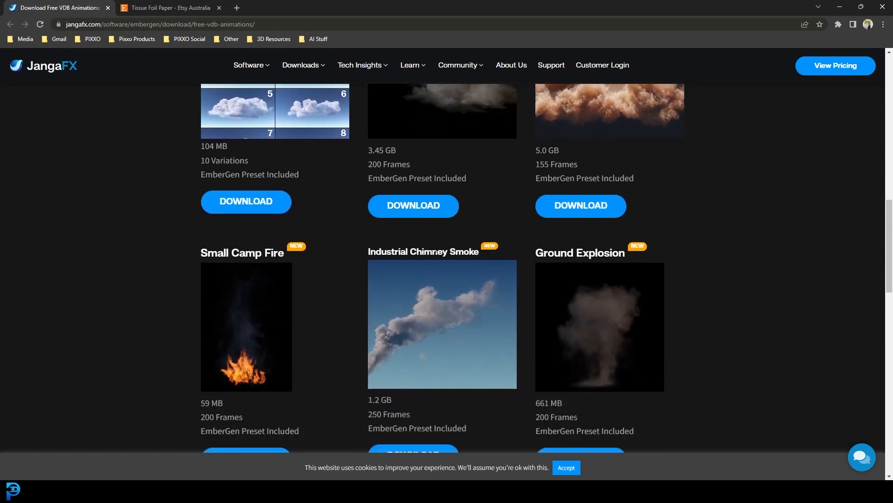
{"action": "scroll", "scroll_direction": "down", "scroll_amount": 3}
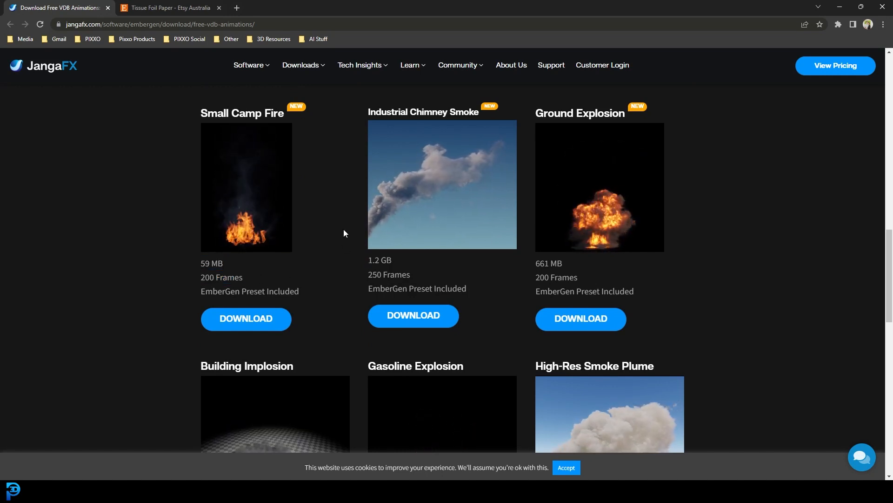
{"action": "scroll", "scroll_direction": "down", "scroll_amount": 3}
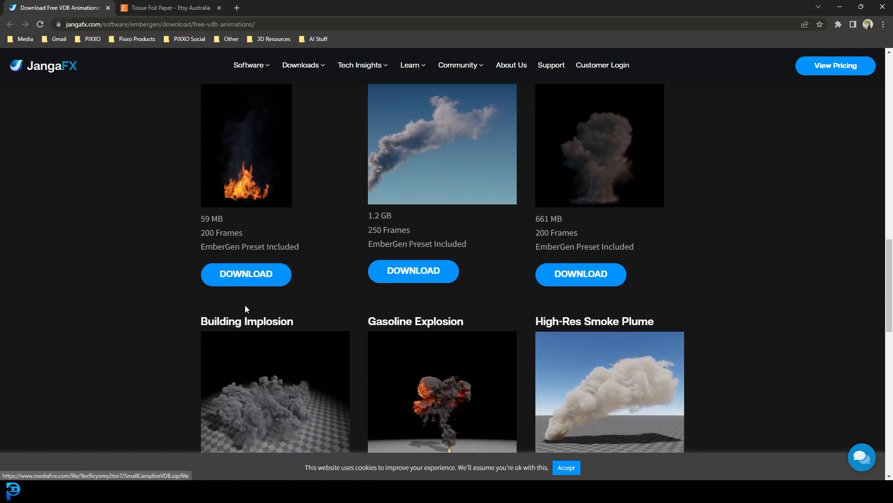
{"action": "scroll", "scroll_direction": "down", "scroll_amount": 3}
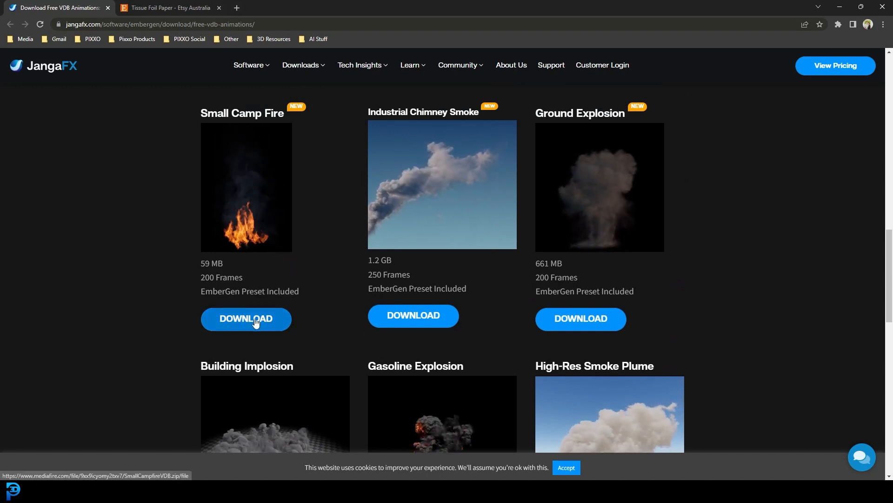
Step: Download SmallCampfireVDB.zip (59.51 MB) from its MediaFire page, then show the desktop
{"action": "left_click", "coordinate": [246, 318]}
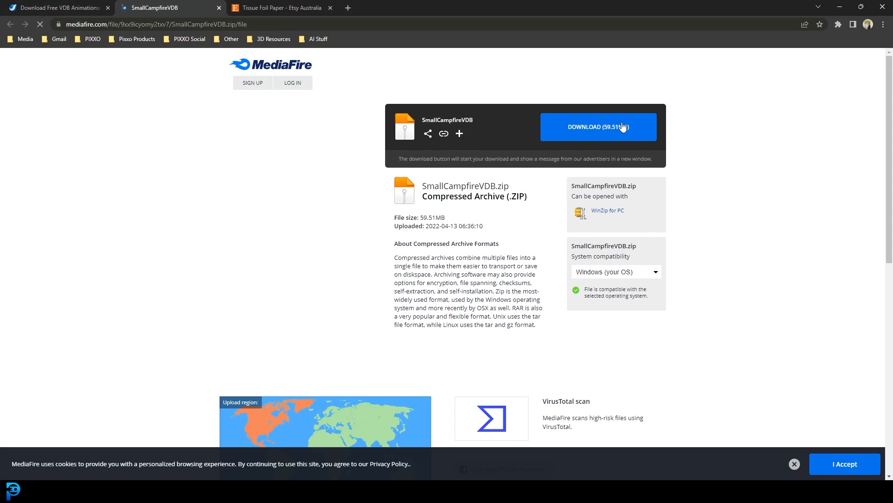
{"action": "left_click", "coordinate": [620, 127]}
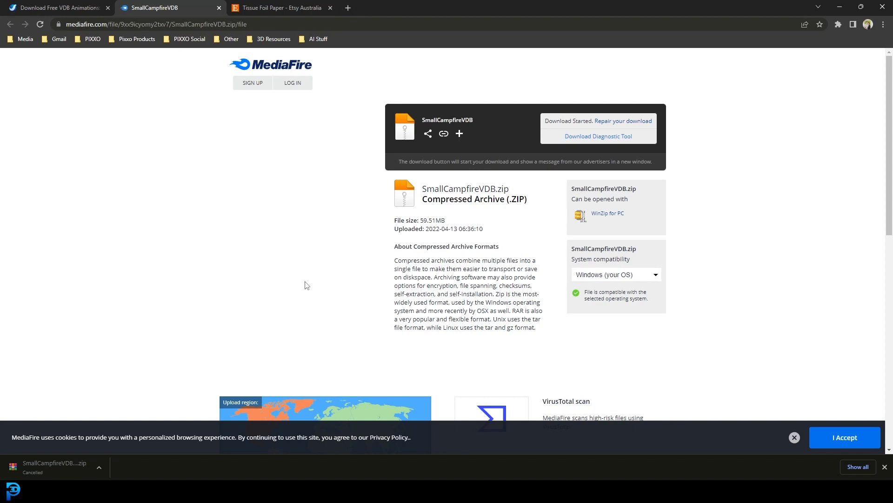
{"action": "mouse_move", "coordinate": [553, 237]}
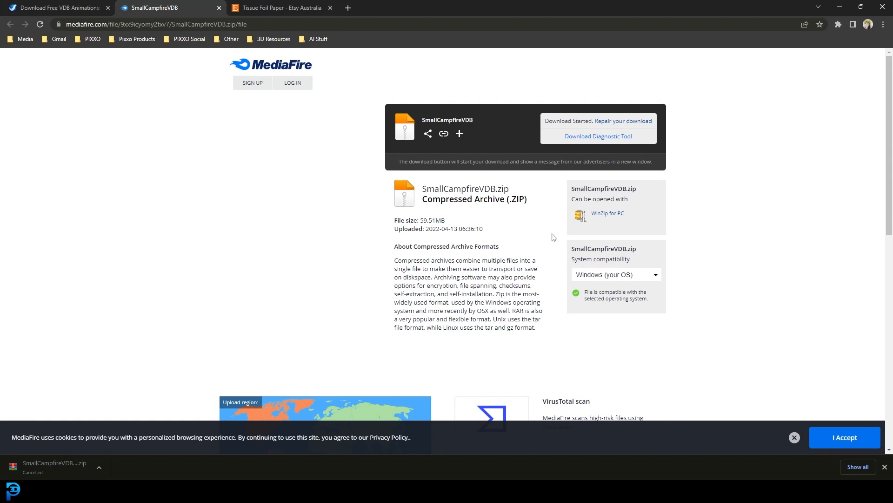
{"action": "mouse_move", "coordinate": [219, 320]}
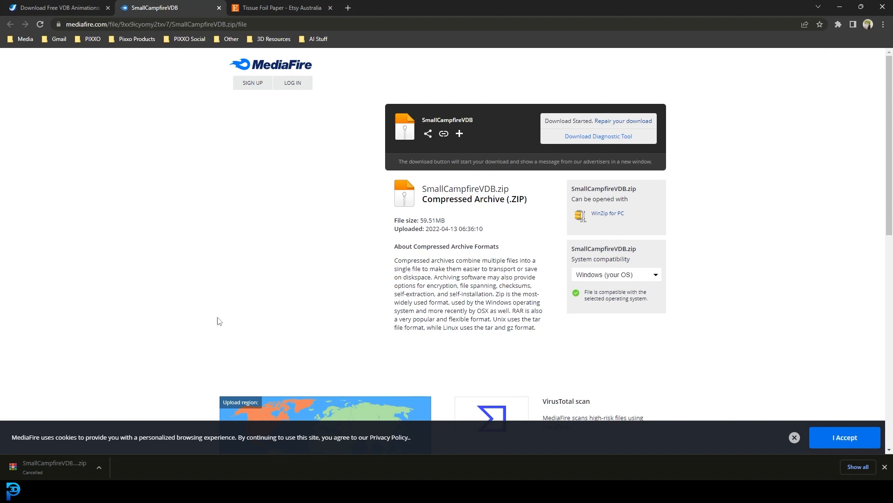
{"action": "left_click", "coordinate": [99, 468]}
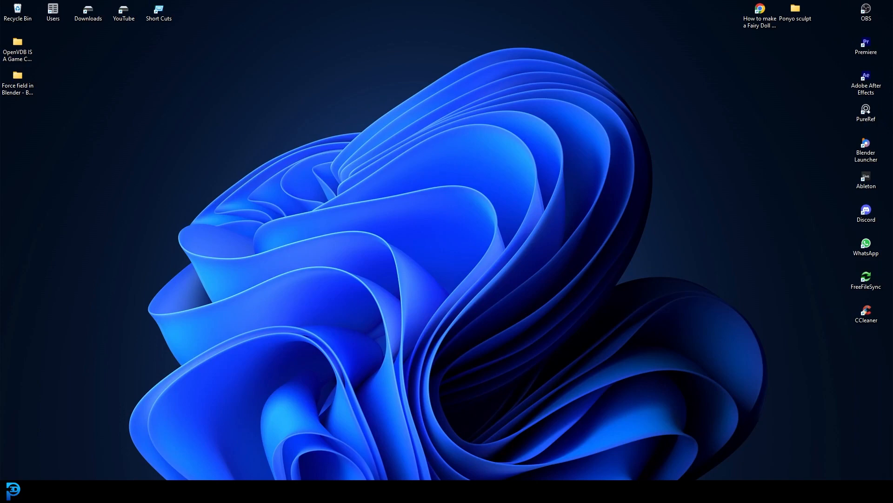
Step: Extract the SmallCampfireVDB archive in the Downloads folder
{"action": "double_click", "coordinate": [87, 10]}
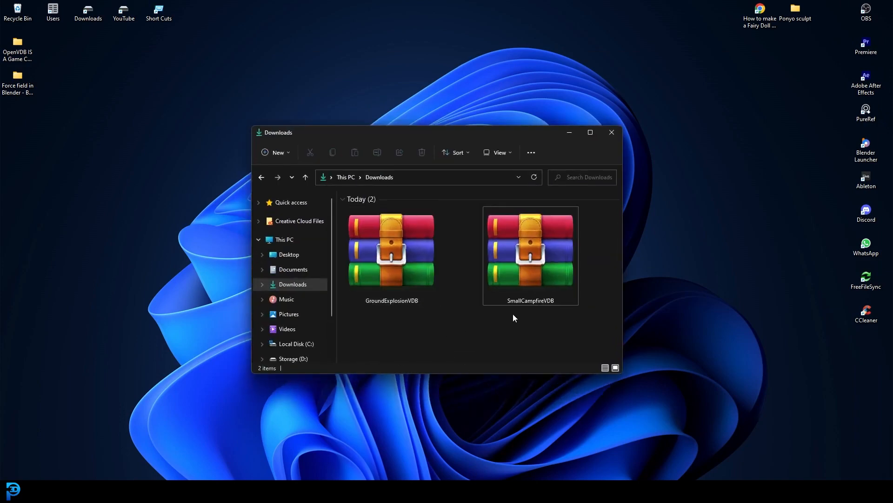
{"action": "left_click", "coordinate": [590, 133]}
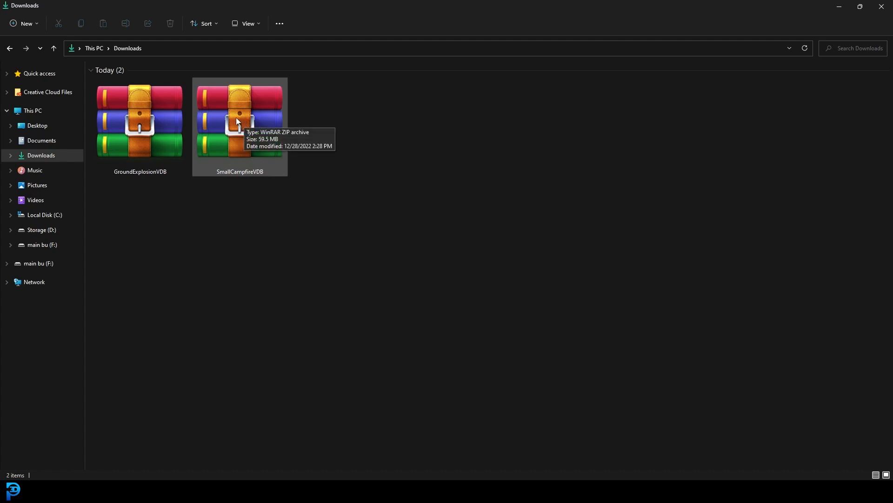
{"action": "right_click", "coordinate": [238, 122]}
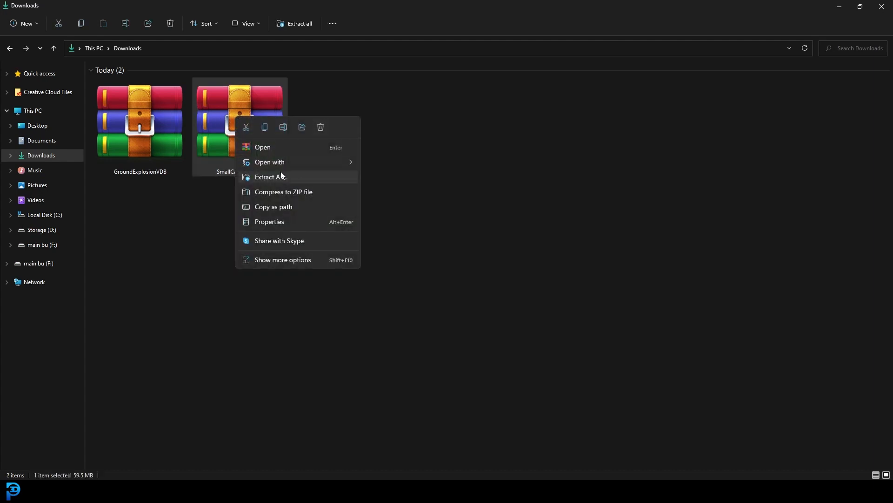
{"action": "left_click", "coordinate": [271, 177]}
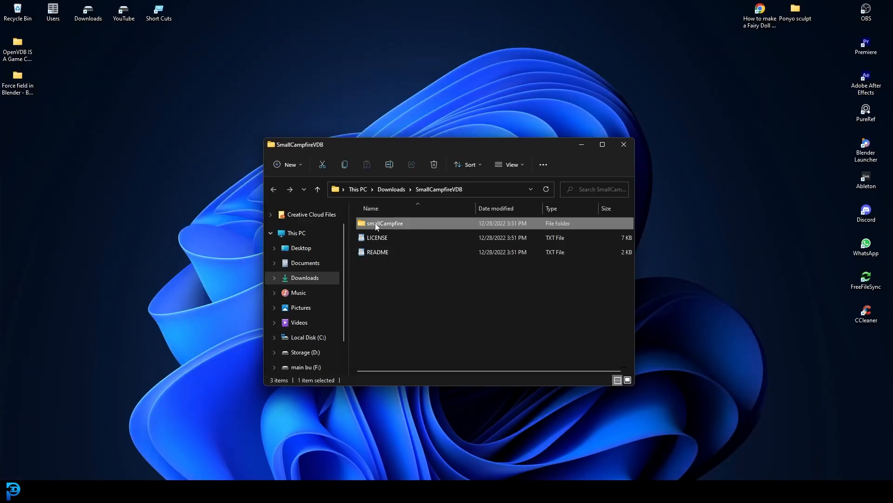
Step: Move the extracted smallCampfireVDB frames folder onto the desktop
{"action": "double_click", "coordinate": [386, 223]}
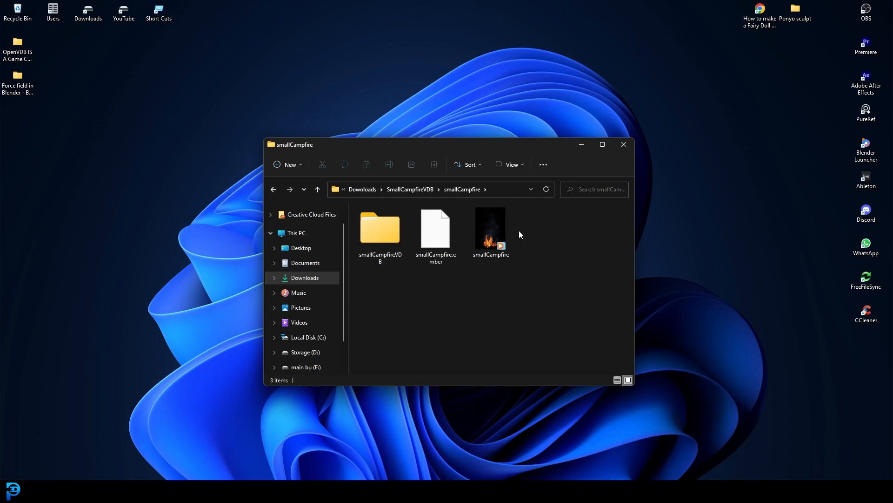
{"action": "double_click", "coordinate": [490, 229]}
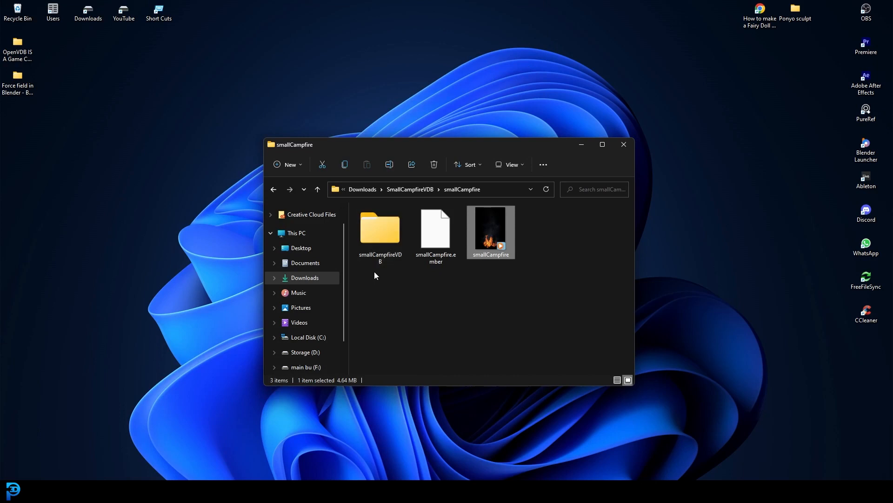
{"action": "mouse_move", "coordinate": [381, 235]}
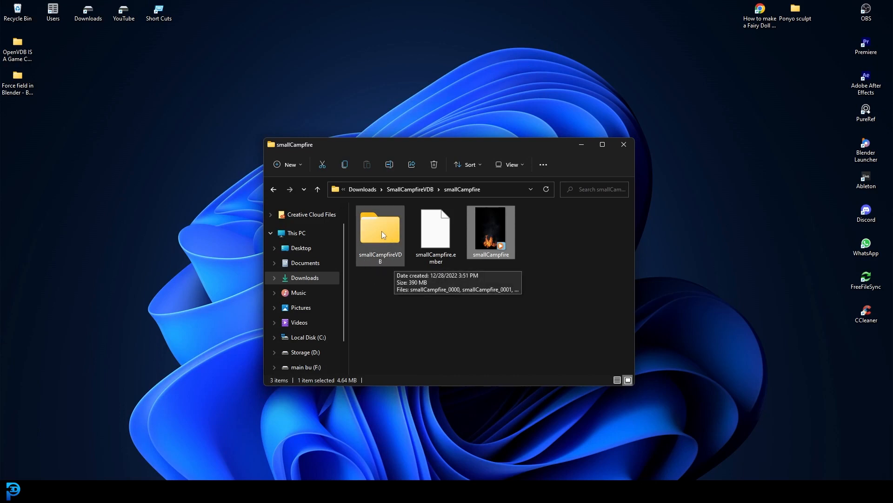
{"action": "left_click_drag", "start_coordinate": [380, 231], "coordinate": [158, 74]}
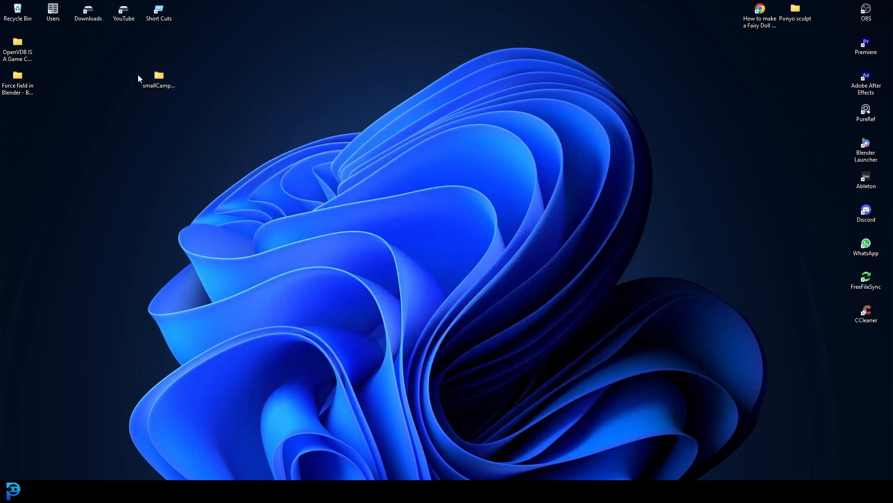
{"action": "left_click_drag", "start_coordinate": [159, 77], "coordinate": [300, 16]}
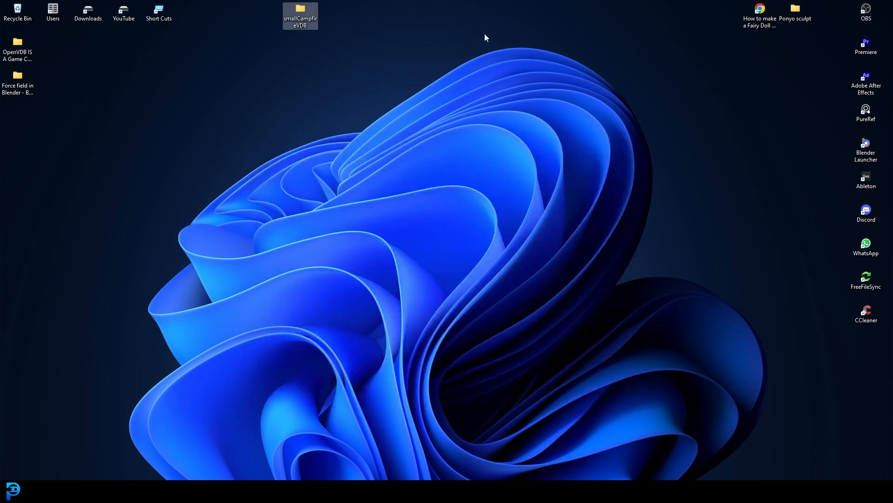
{"action": "mouse_move", "coordinate": [873, 144]}
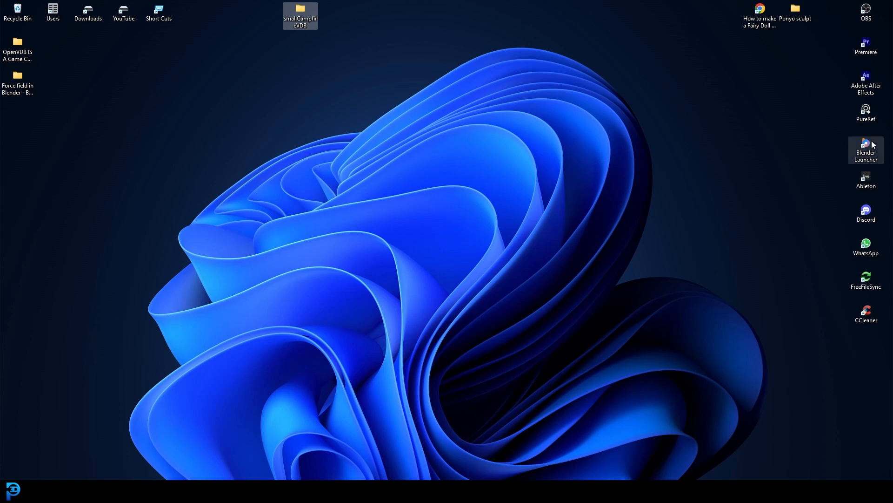
Step: Launch Blender 3.3.2 from the Blender Launcher and dismiss the splash screen
{"action": "left_click", "coordinate": [486, 267]}
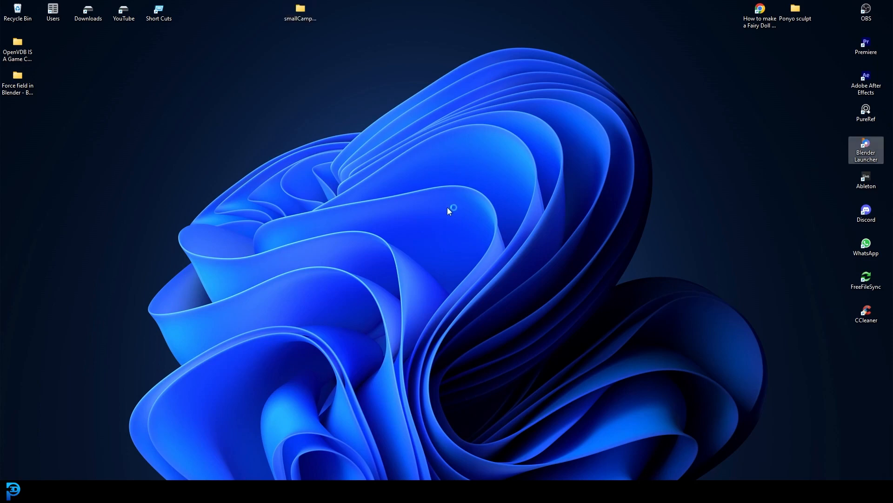
{"action": "double_click", "coordinate": [865, 144]}
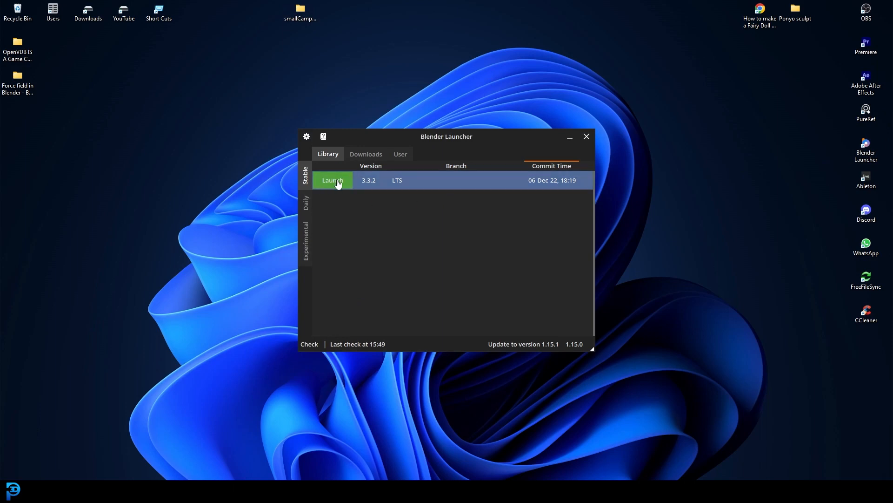
{"action": "left_click", "coordinate": [333, 181]}
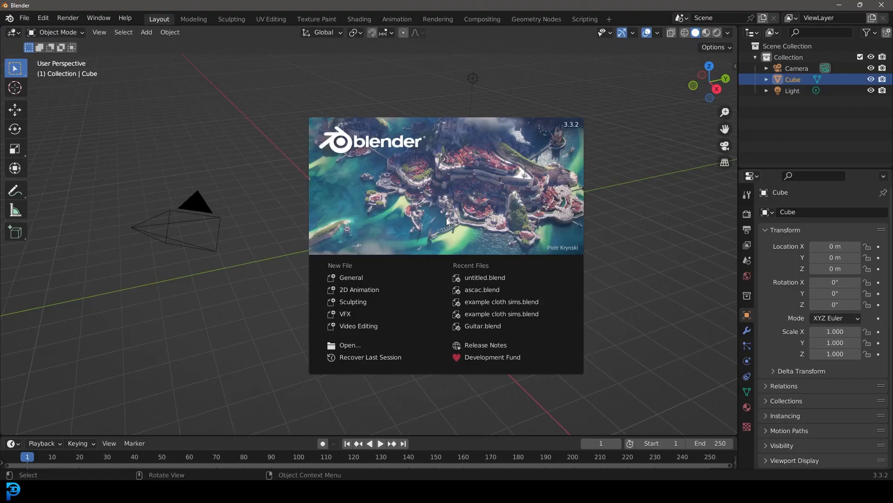
{"action": "mouse_move", "coordinate": [631, 164]}
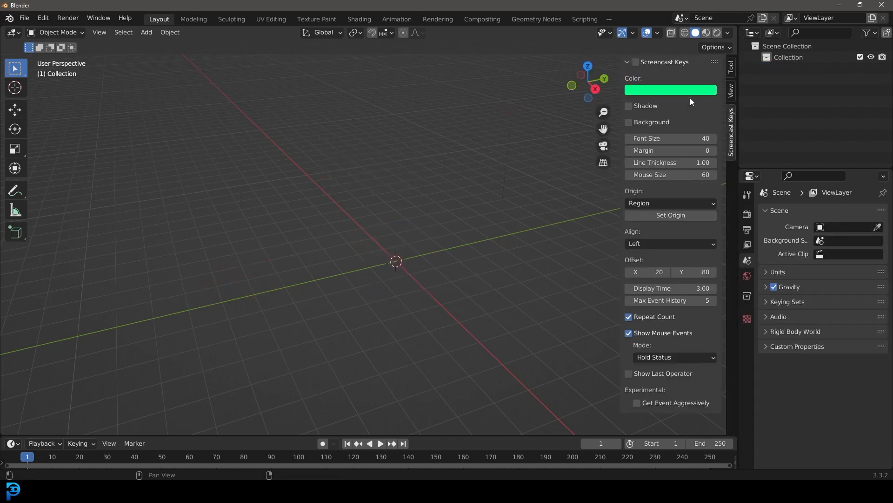
{"action": "left_click", "coordinate": [670, 90]}
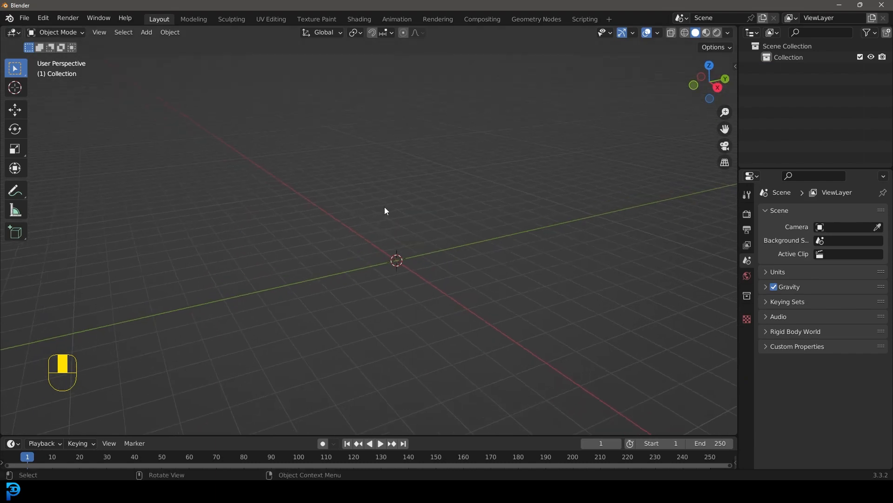
Step: Start an OpenVDB volume import from the Add menu (Shift+A)
{"action": "key", "text": "Shift+A"}
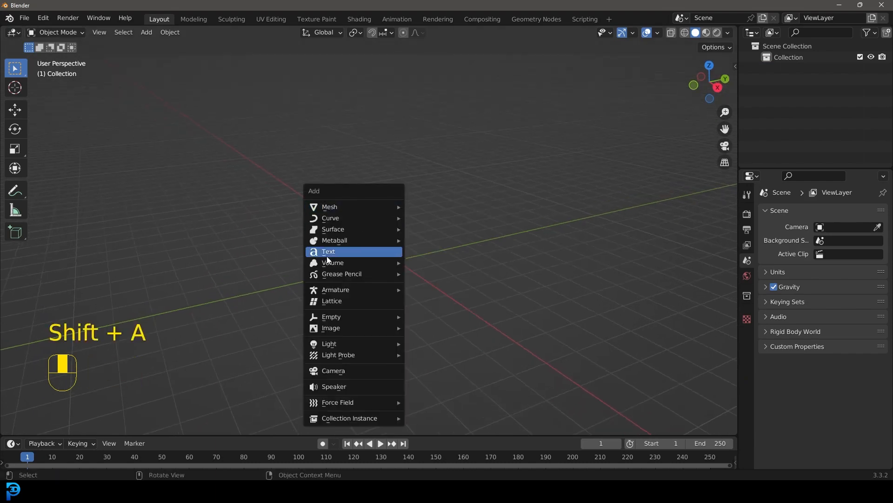
{"action": "mouse_move", "coordinate": [329, 263]}
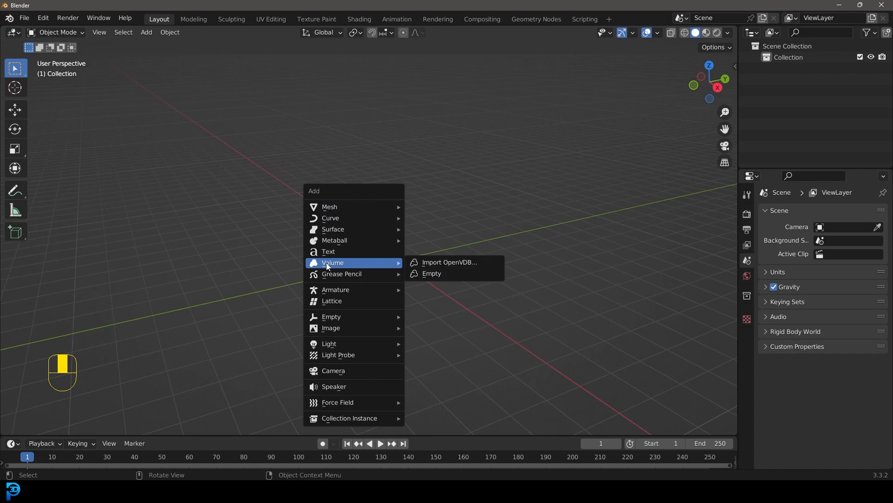
{"action": "mouse_move", "coordinate": [463, 262]}
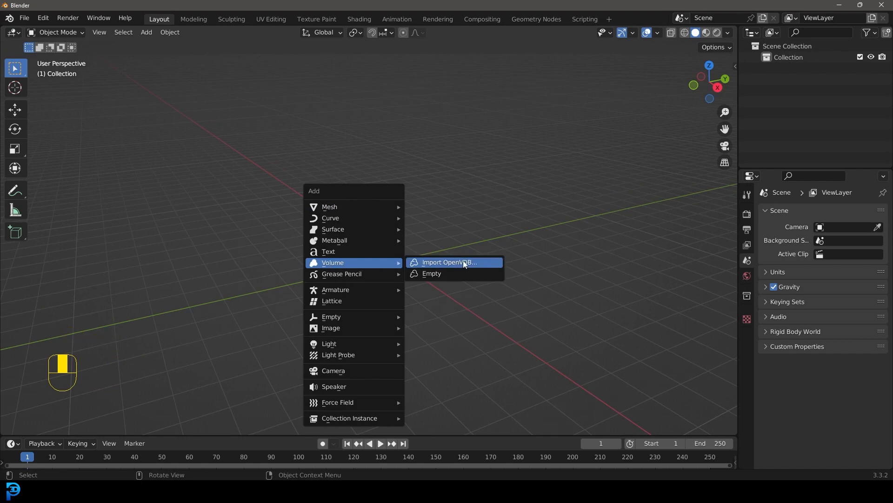
{"action": "mouse_move", "coordinate": [469, 266]}
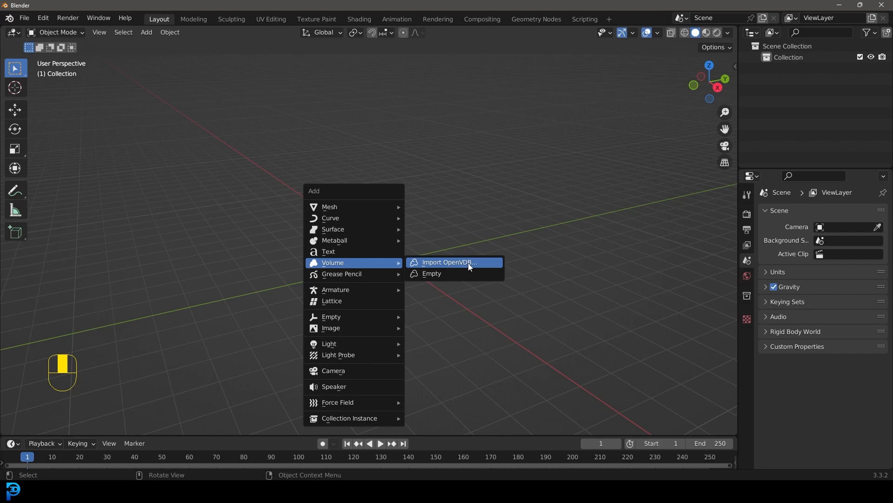
{"action": "left_click", "coordinate": [454, 262]}
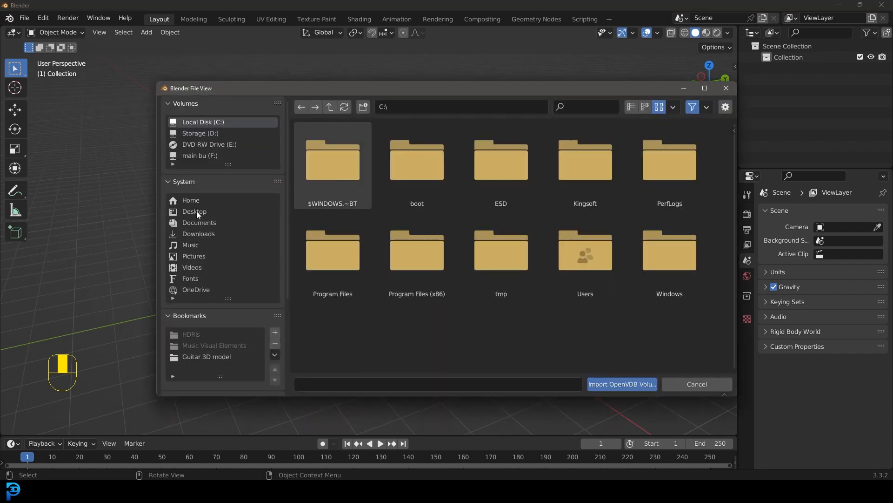
Step: Import all smallCampfire_*.vdb frames from Desktop > smallCampfireVDB as a volume
{"action": "left_click", "coordinate": [194, 212]}
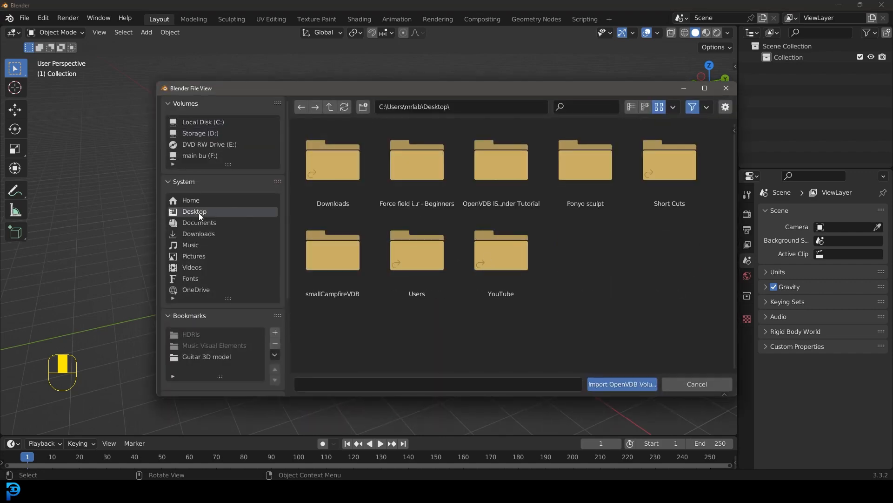
{"action": "mouse_move", "coordinate": [339, 309]}
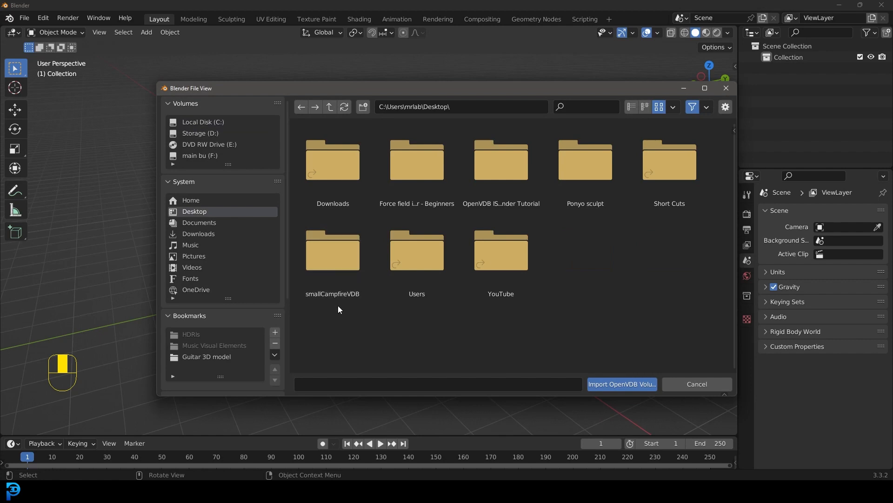
{"action": "left_click", "coordinate": [333, 252]}
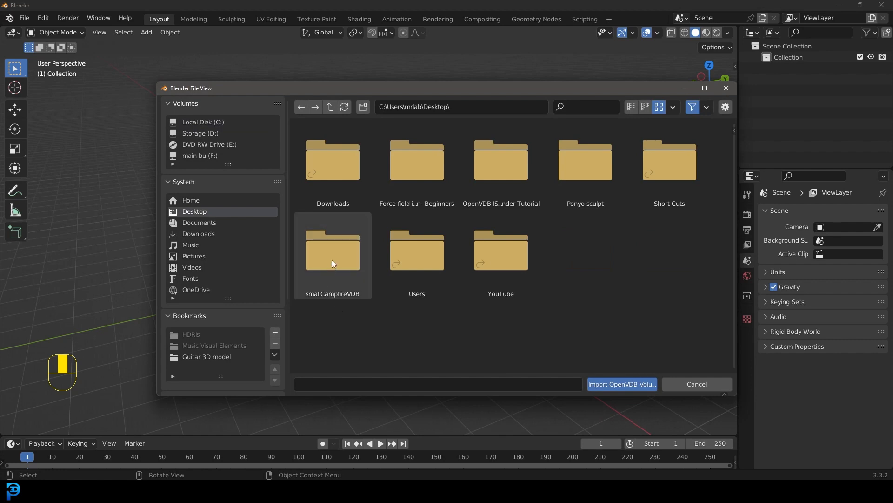
{"action": "double_click", "coordinate": [333, 250]}
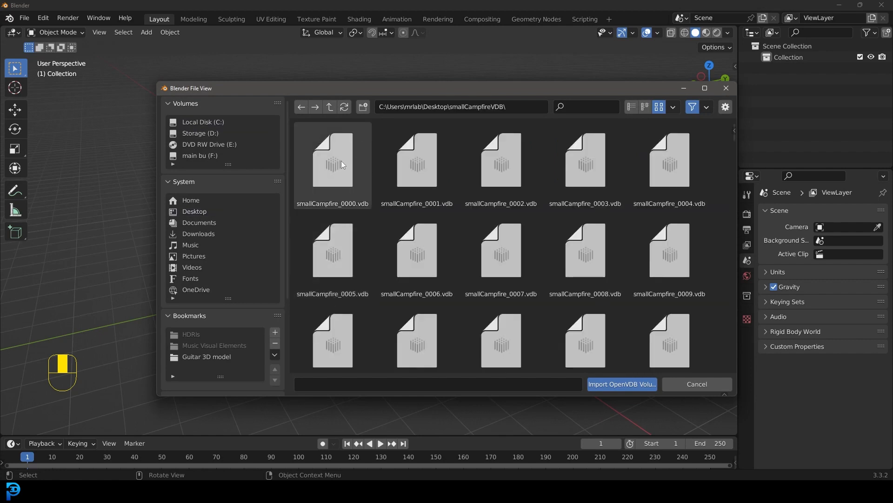
{"action": "left_click", "coordinate": [416, 160]}
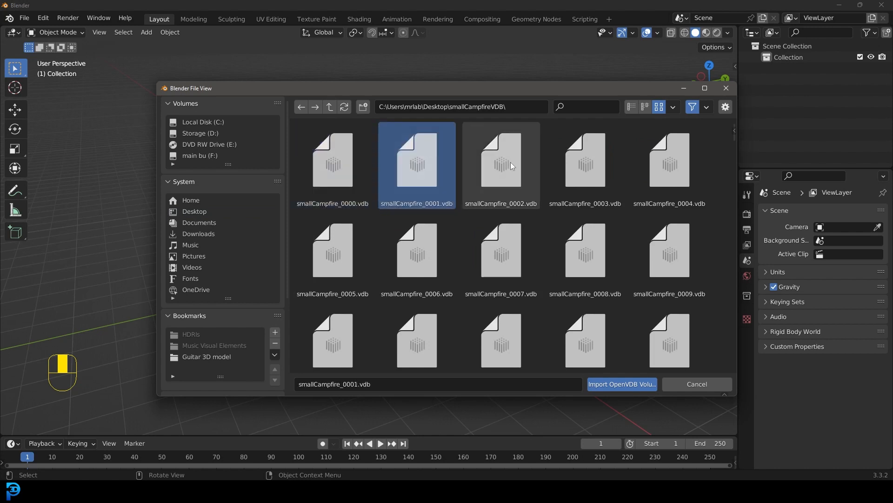
{"action": "left_click", "coordinate": [586, 160]}
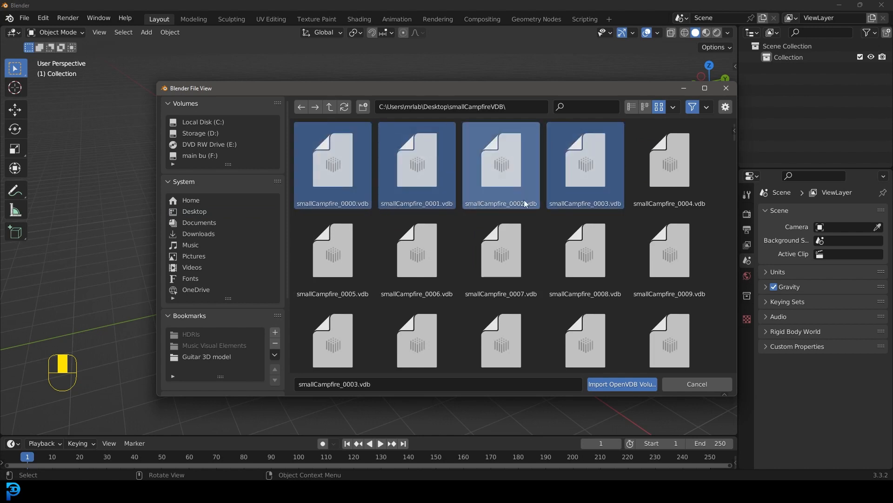
{"action": "scroll", "scroll_direction": "down", "scroll_amount": 3}
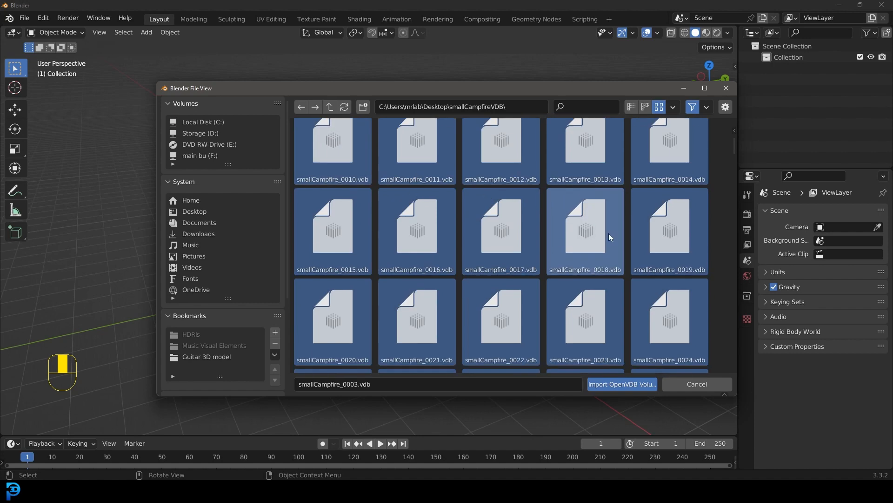
{"action": "scroll", "scroll_direction": "down", "scroll_amount": 3}
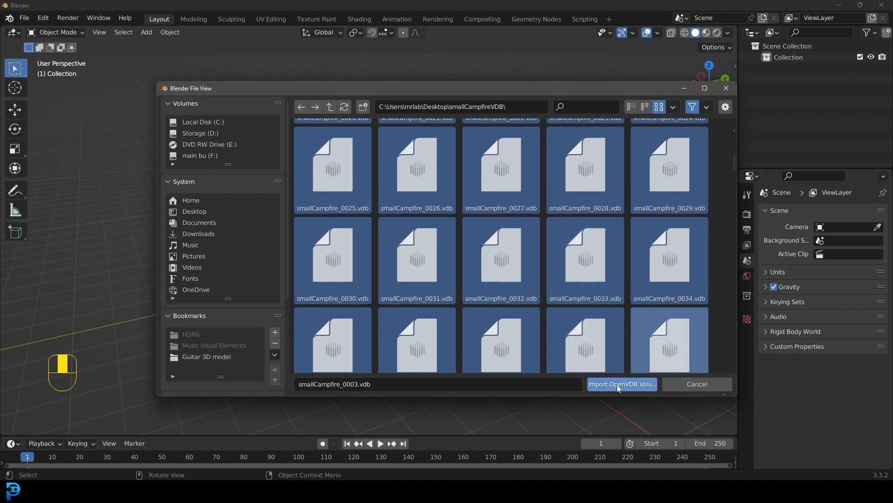
{"action": "left_click", "coordinate": [621, 383]}
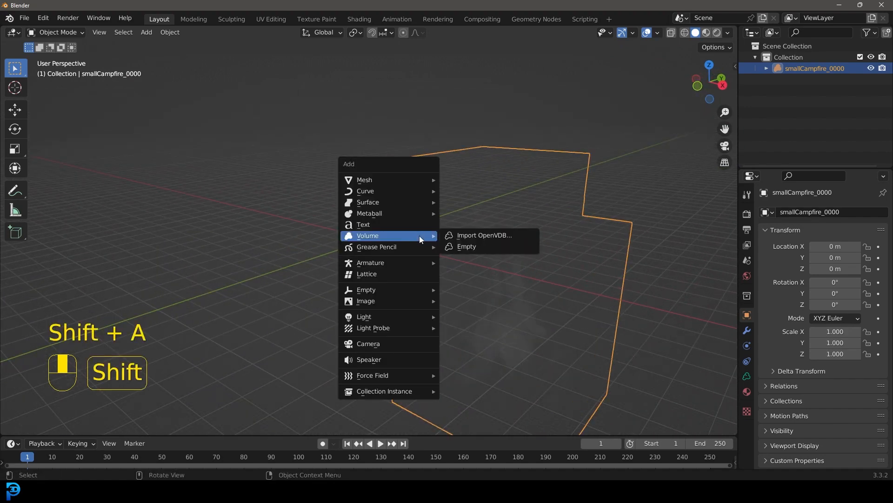
{"action": "mouse_move", "coordinate": [366, 290]}
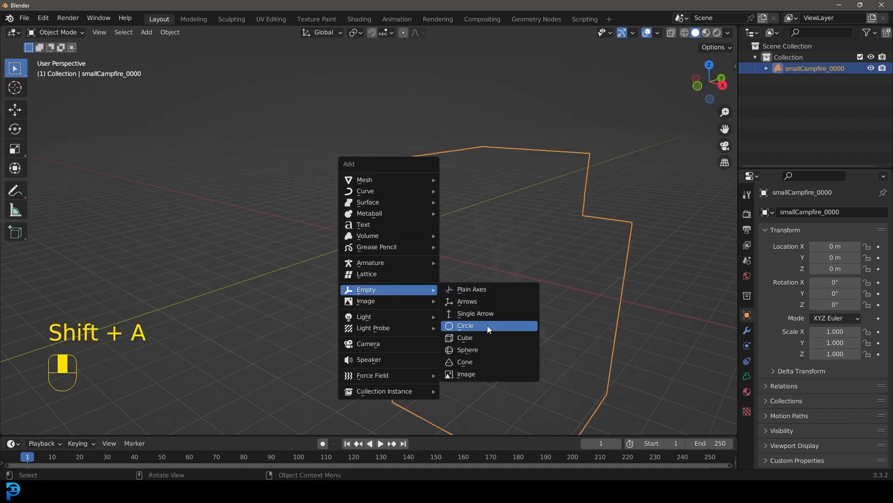
Step: Add an Empty at the origin and reselect the smallCampfire_0000 volume
{"action": "left_click", "coordinate": [466, 325]}
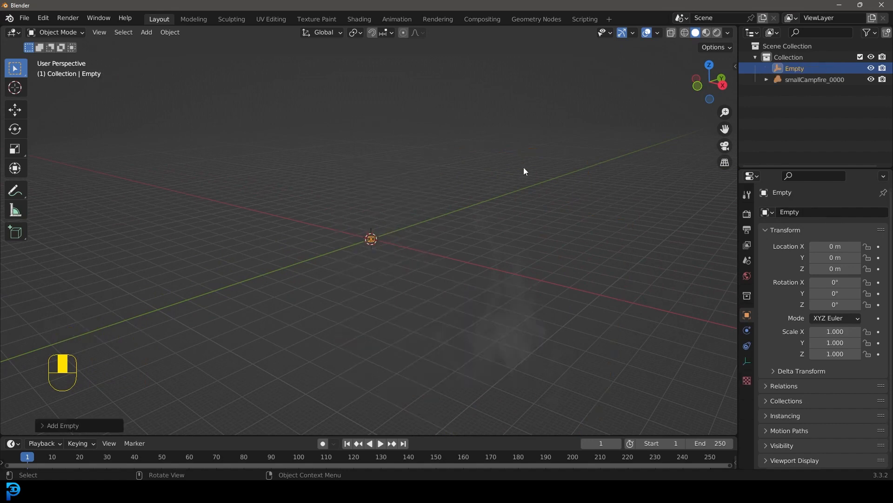
{"action": "left_click", "coordinate": [816, 80]}
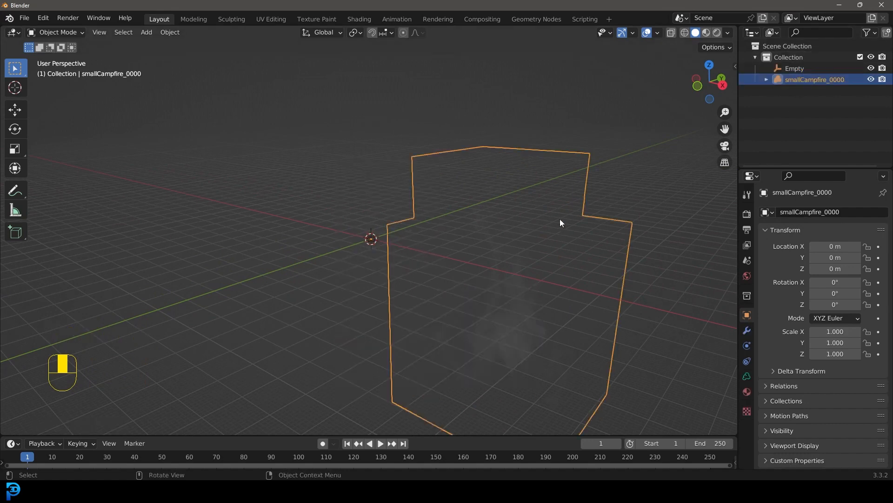
Step: Scale the campfire volume to 0.03 and move it up onto the Empty
{"action": "key", "text": "s"}
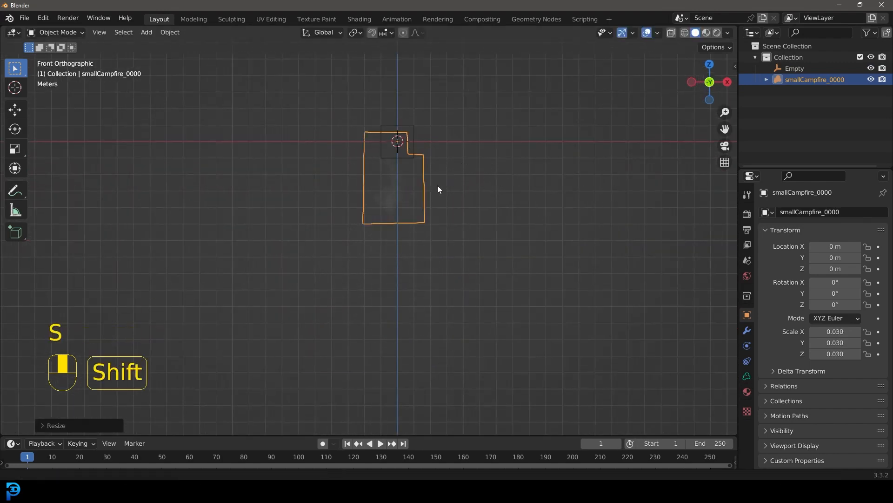
{"action": "key", "text": "g"}
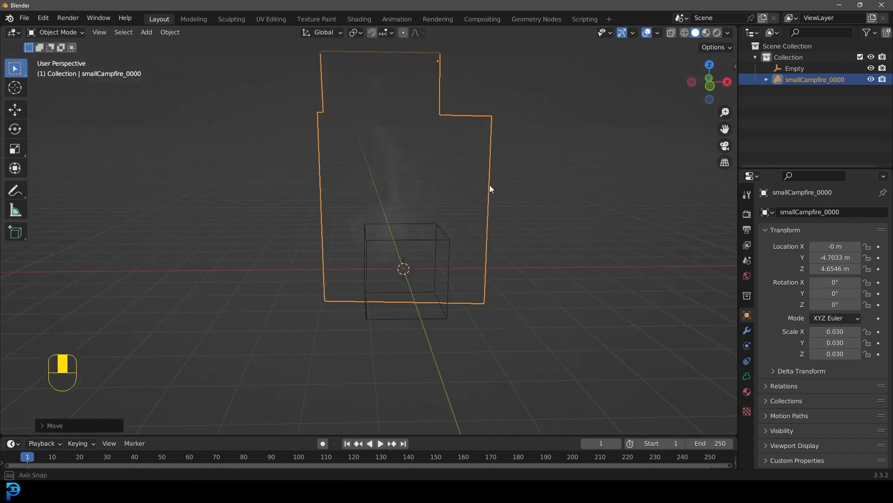
{"action": "key", "text": "G"}
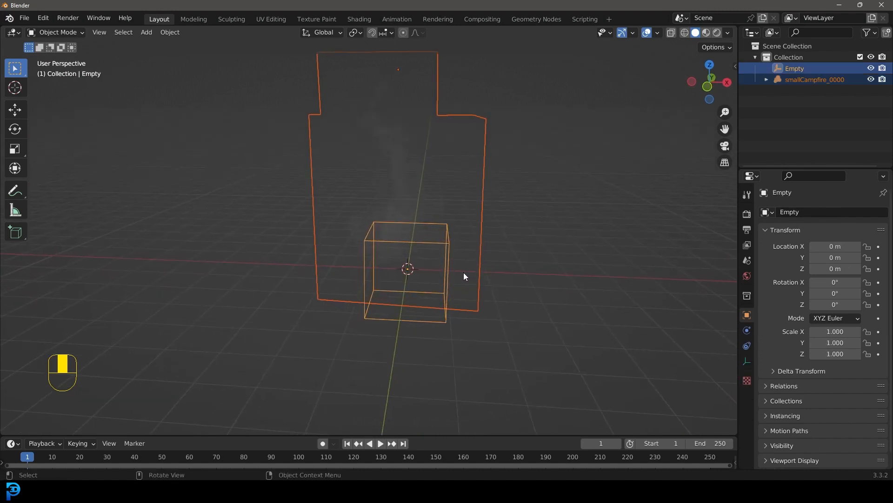
Step: Parent the volume to the Empty with Object (Keep Transform) and play the animation
{"action": "key", "text": "Ctrl+P"}
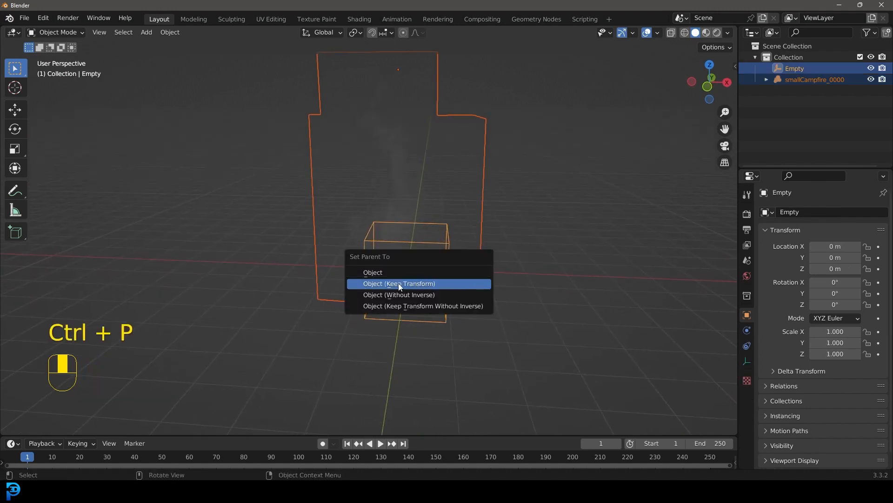
{"action": "left_click", "coordinate": [399, 283]}
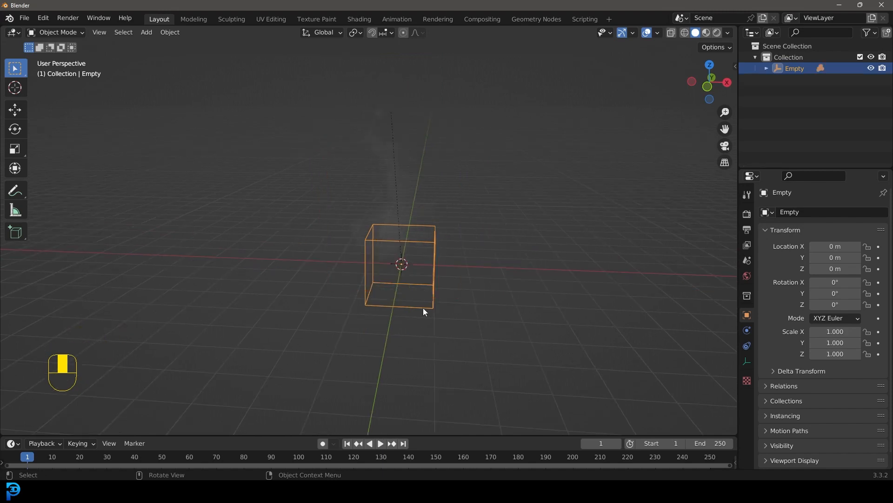
{"action": "key", "text": "s"}
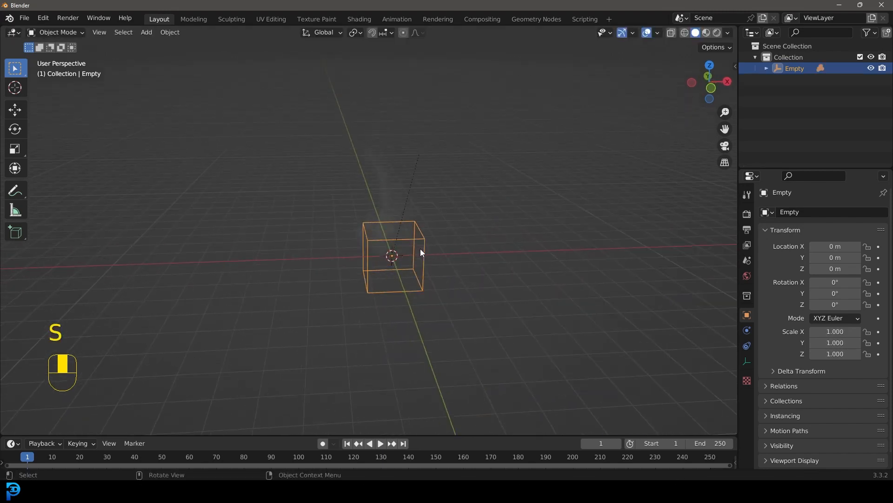
{"action": "key", "text": "Space"}
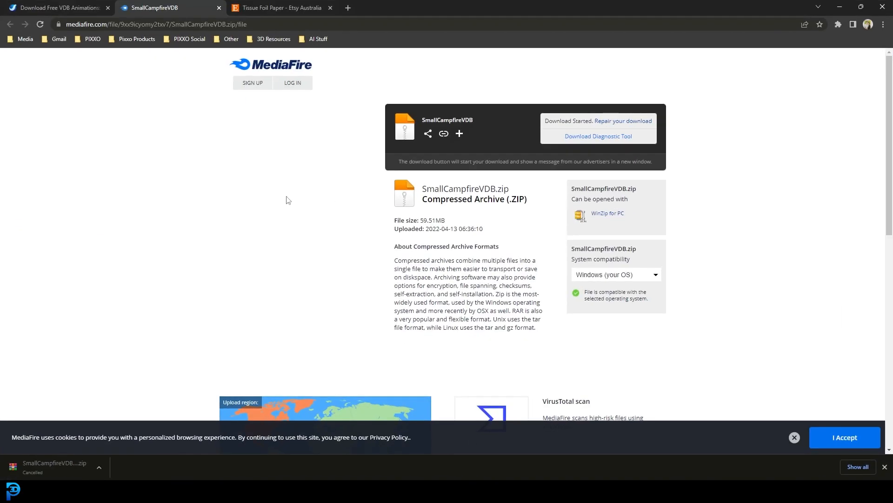
Step: Switch to the browser tab showing the MediaFire SmallCampfireVDB page
{"action": "left_click", "coordinate": [60, 8]}
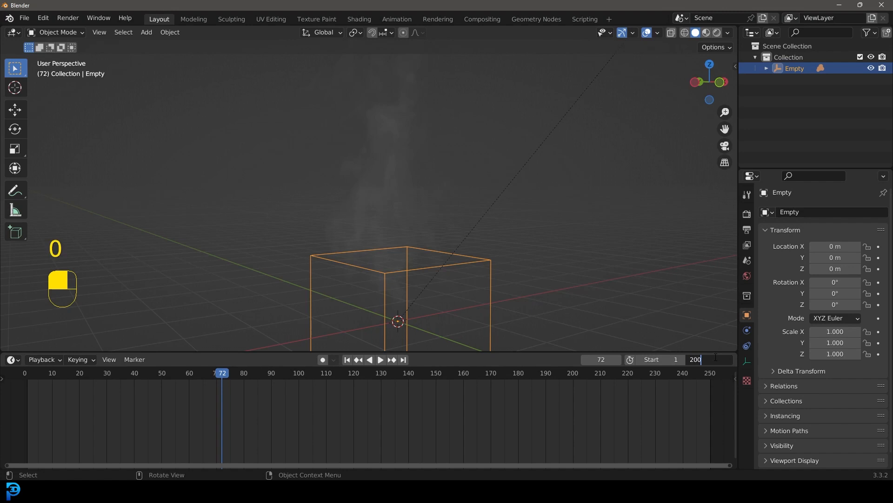
Step: Confirm frame 200 as the animation end and play back the campfire smoke
{"action": "key", "text": "space"}
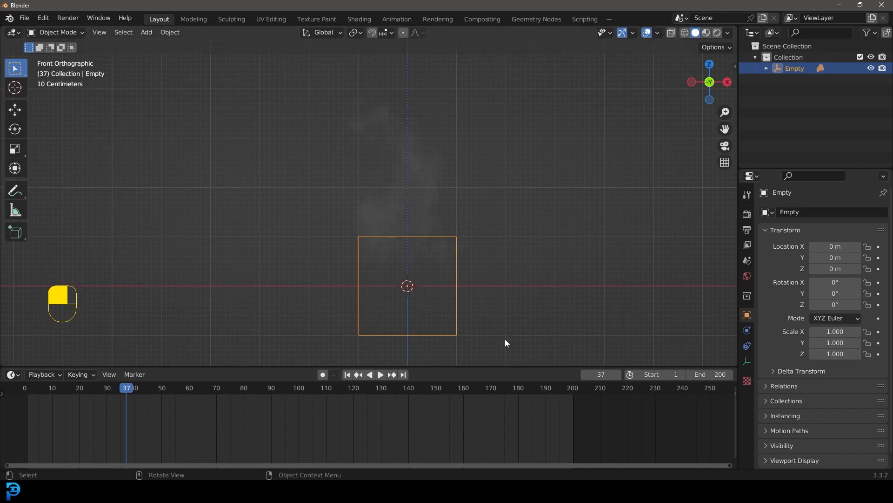
{"action": "mouse_move", "coordinate": [508, 337]}
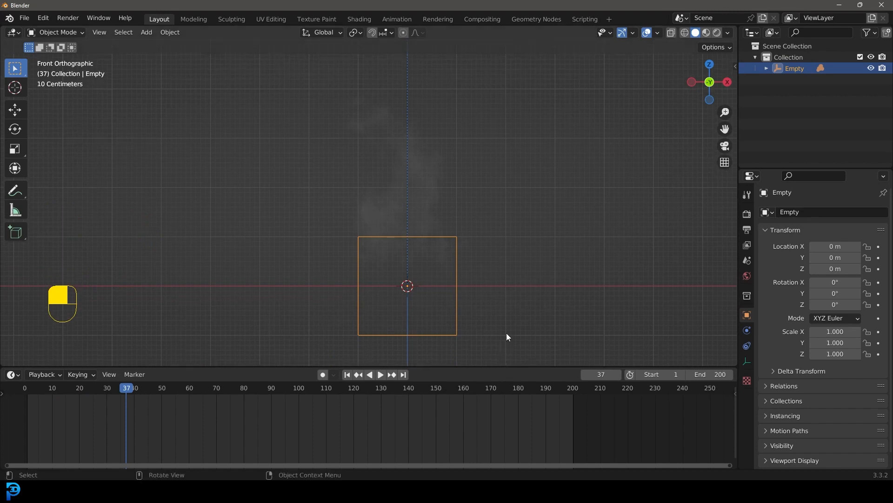
Step: Set the render engine to Cycles rendering on the GPU
{"action": "left_click", "coordinate": [746, 215]}
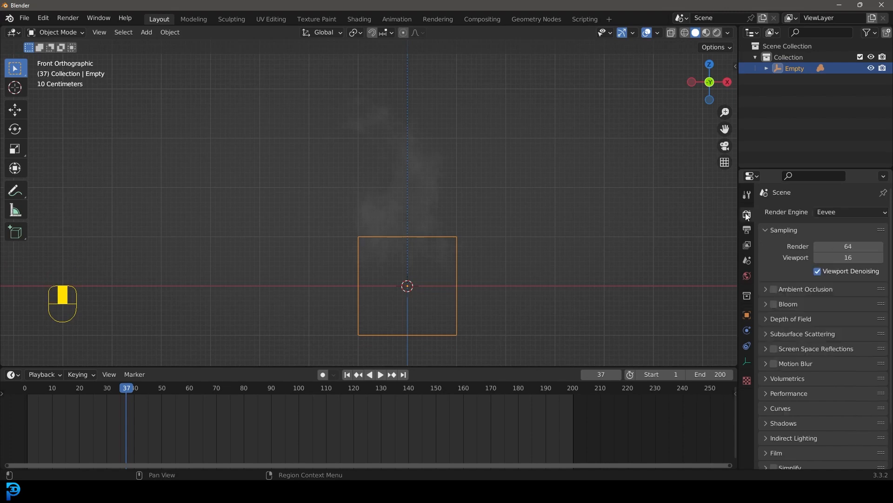
{"action": "left_click", "coordinate": [851, 212]}
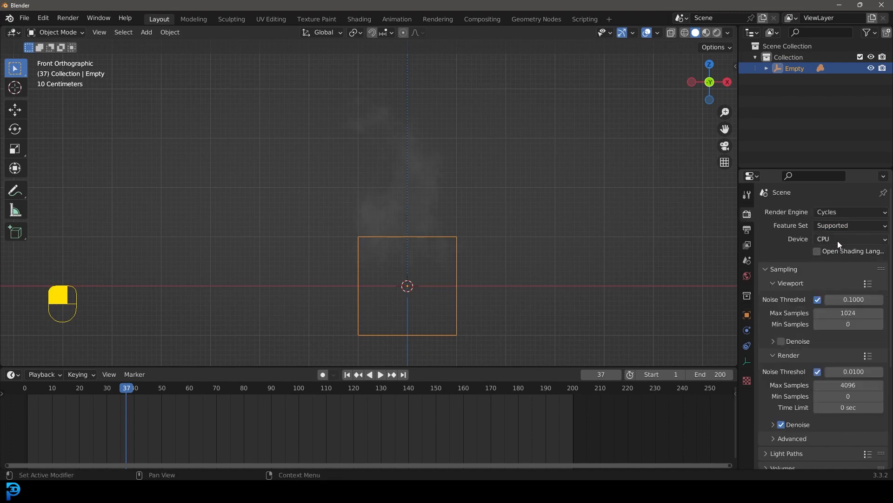
{"action": "left_click", "coordinate": [850, 238]}
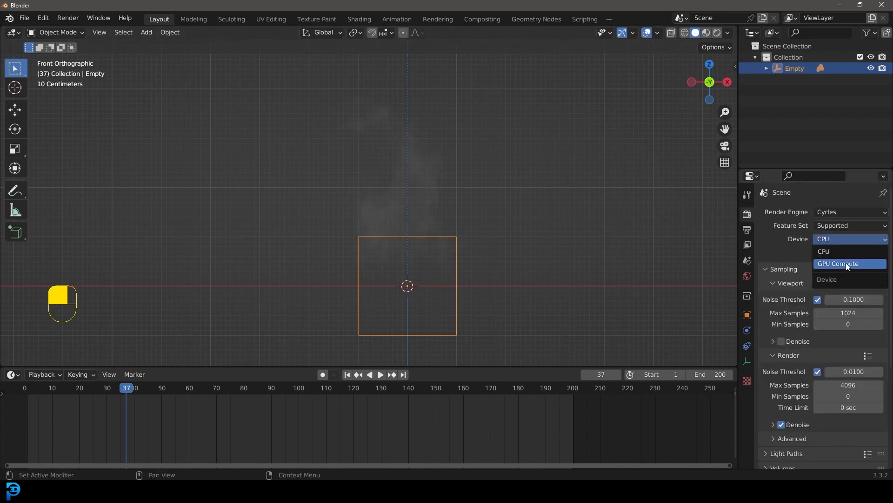
{"action": "left_click", "coordinate": [839, 263]}
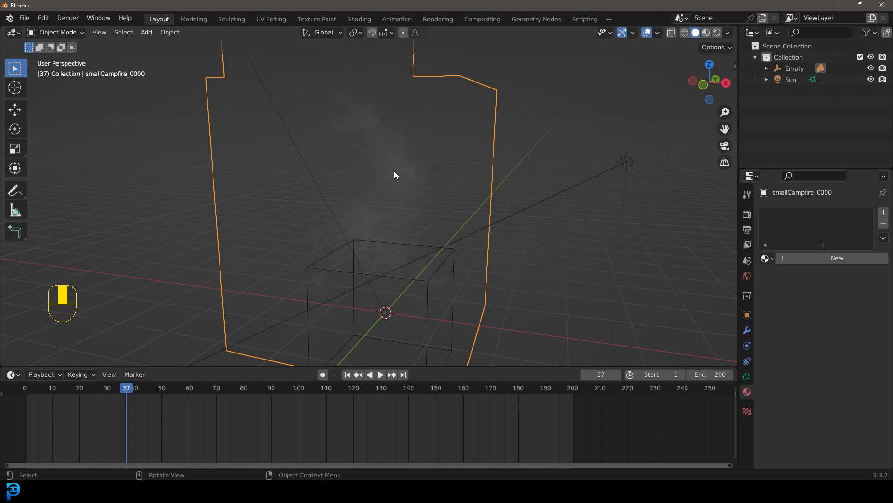
Step: Create a new Principled Volume material for the campfire and switch viewport shading to Rendered
{"action": "left_click", "coordinate": [360, 18]}
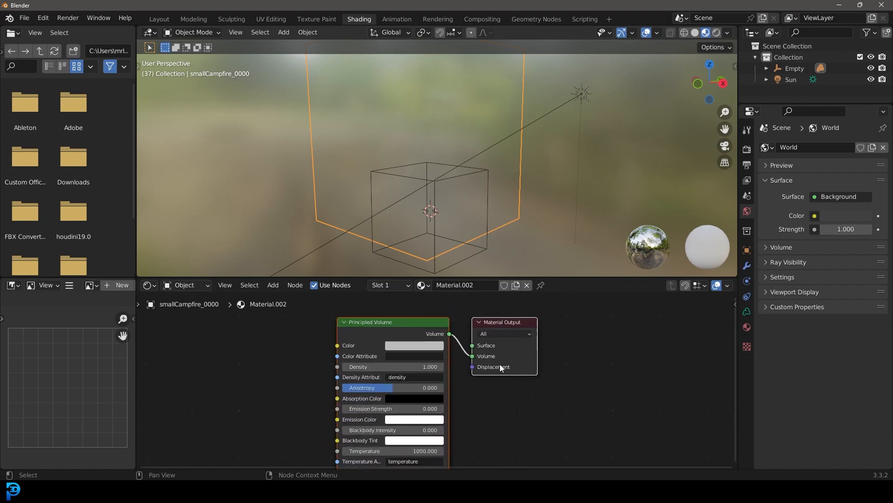
{"action": "key", "text": "Z"}
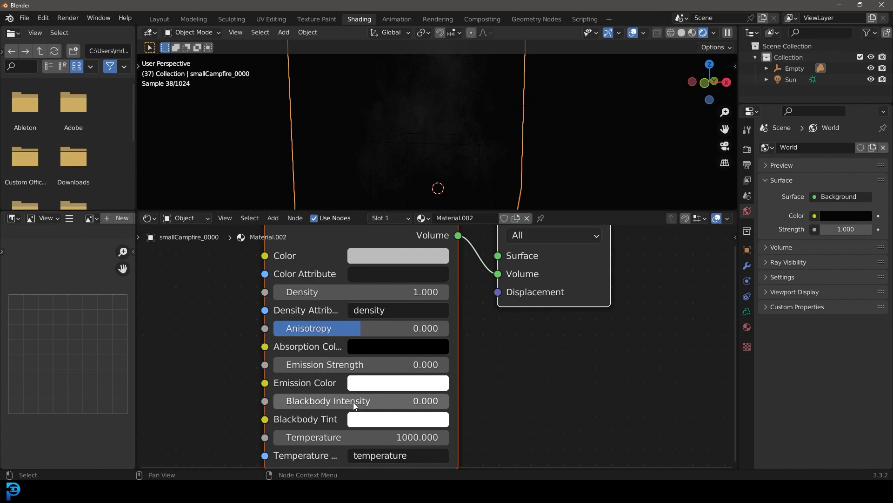
Step: Raise blackbody intensity to 1 and check the density grid name in the volume's data grids
{"action": "left_click_drag", "start_coordinate": [359, 400], "coordinate": [451, 401]}
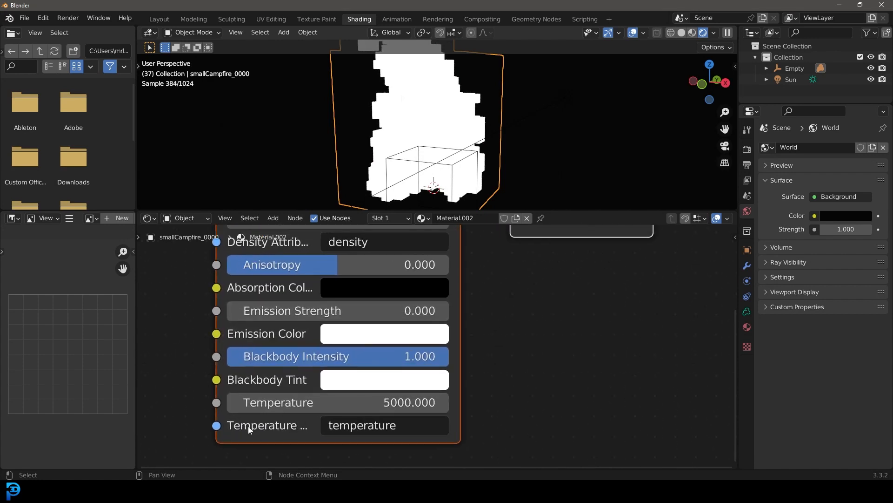
{"action": "mouse_move", "coordinate": [746, 312]}
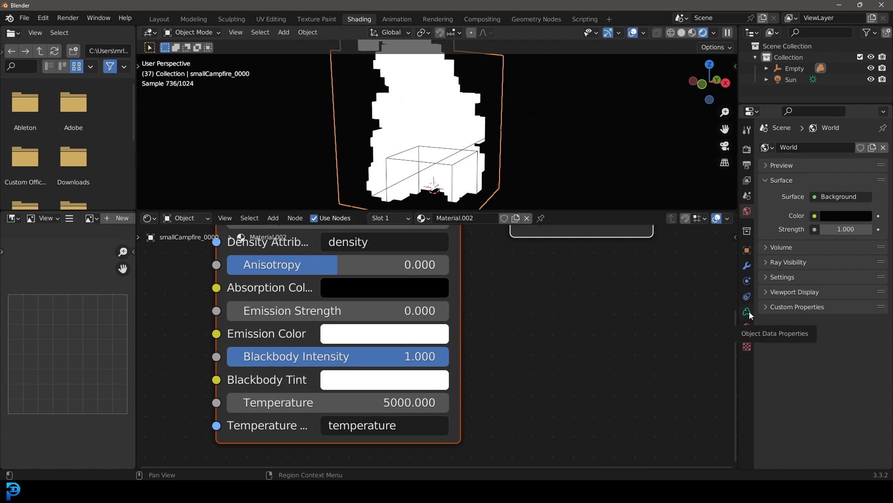
{"action": "left_click", "coordinate": [746, 313]}
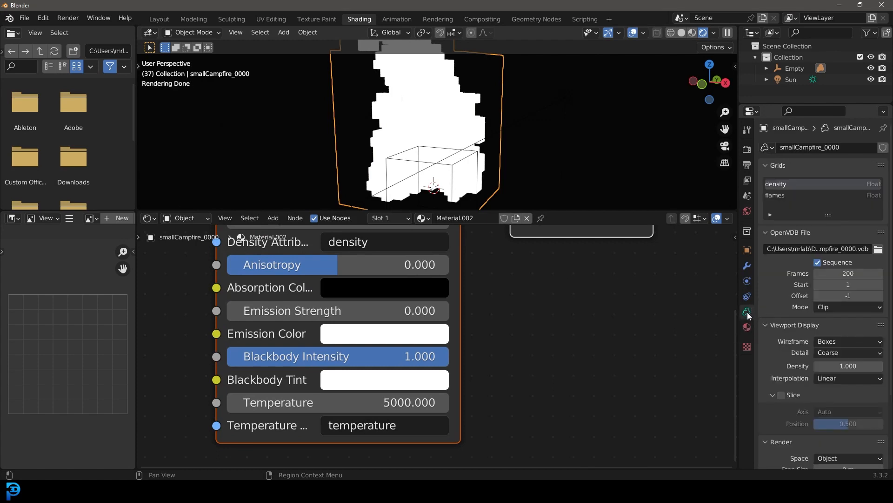
{"action": "mouse_move", "coordinate": [790, 184]}
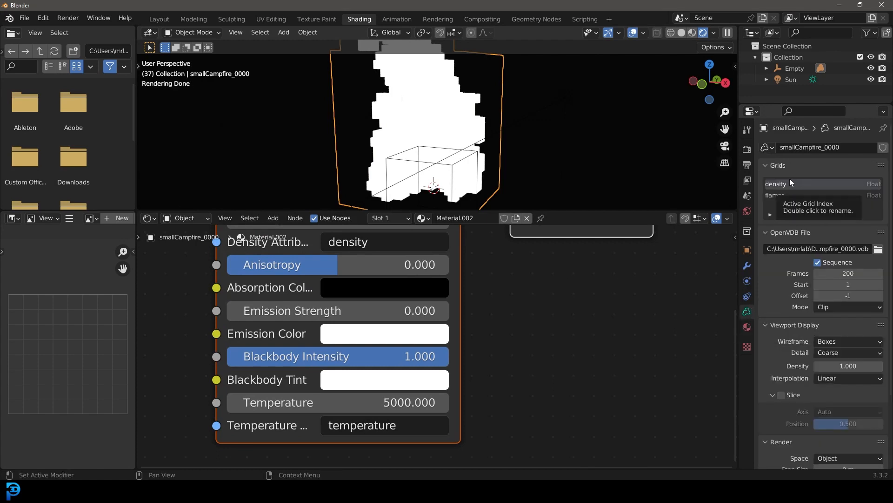
{"action": "double_click", "coordinate": [361, 425]}
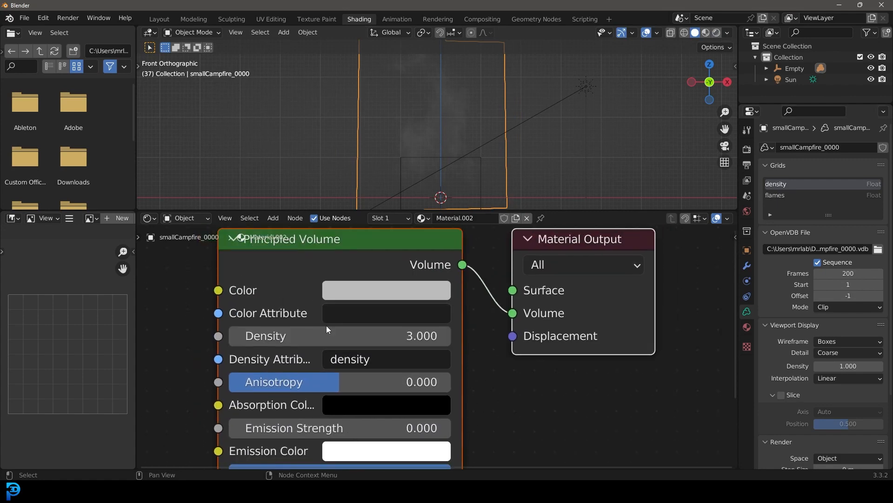
Step: Preview the flames in Rendered shading and raise the volume temperature to 6000 K
{"action": "key", "text": "z"}
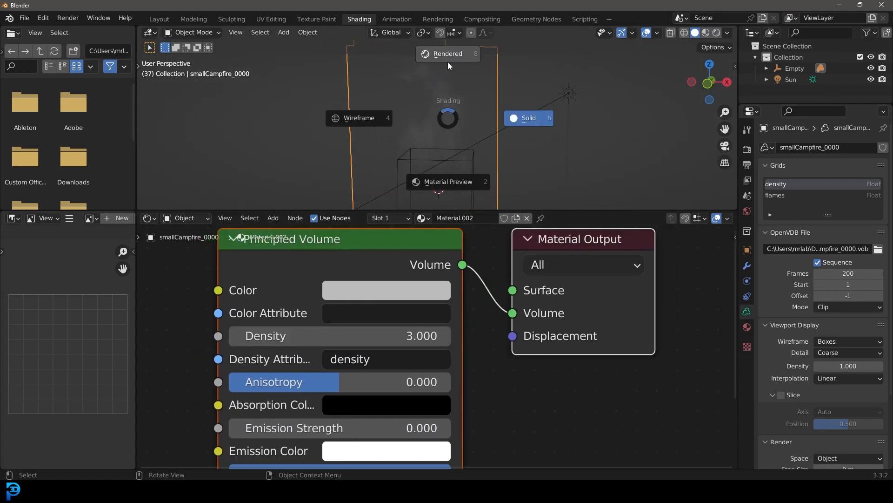
{"action": "left_click", "coordinate": [447, 54]}
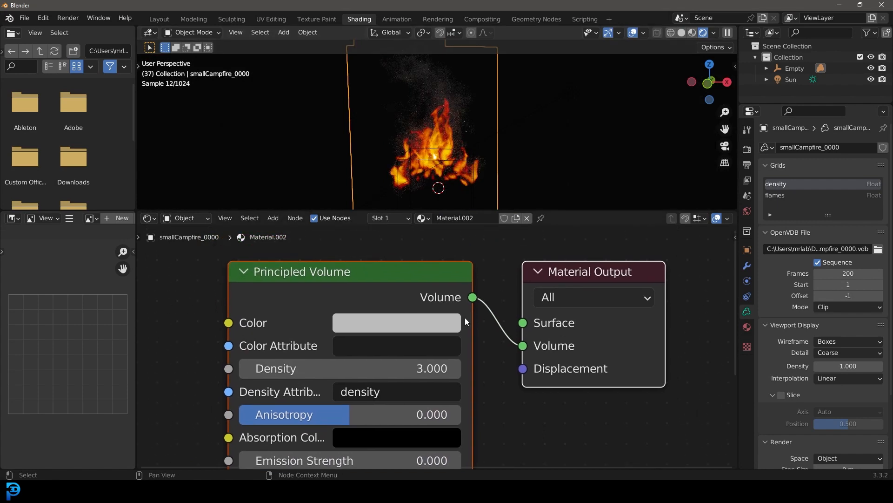
{"action": "left_click", "coordinate": [397, 322]}
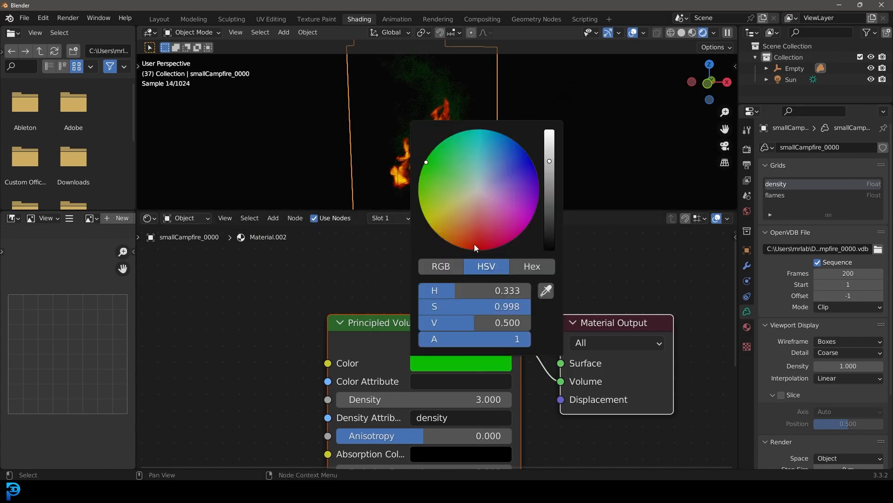
{"action": "left_click", "coordinate": [479, 192]}
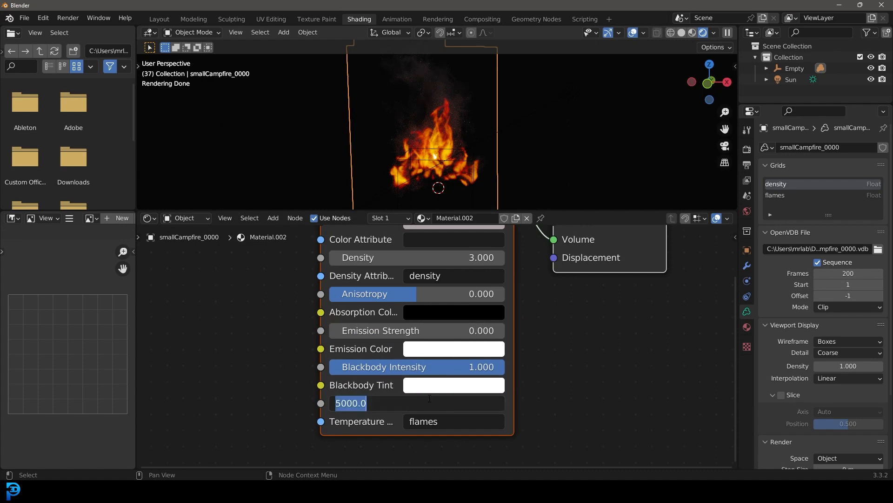
{"action": "type", "text": "60"}
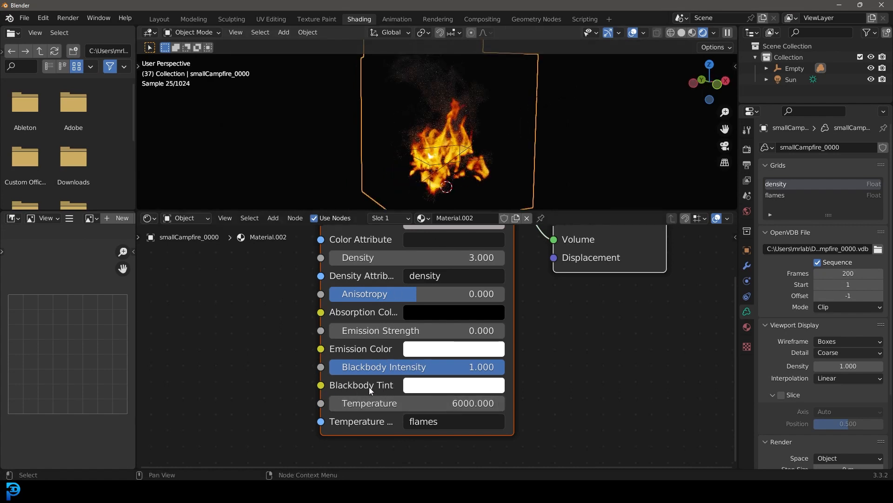
Step: Try red, purple and blue blackbody tints, then settle on a light orange flame colour
{"action": "left_click_drag", "start_coordinate": [456, 367], "coordinate": [375, 367]}
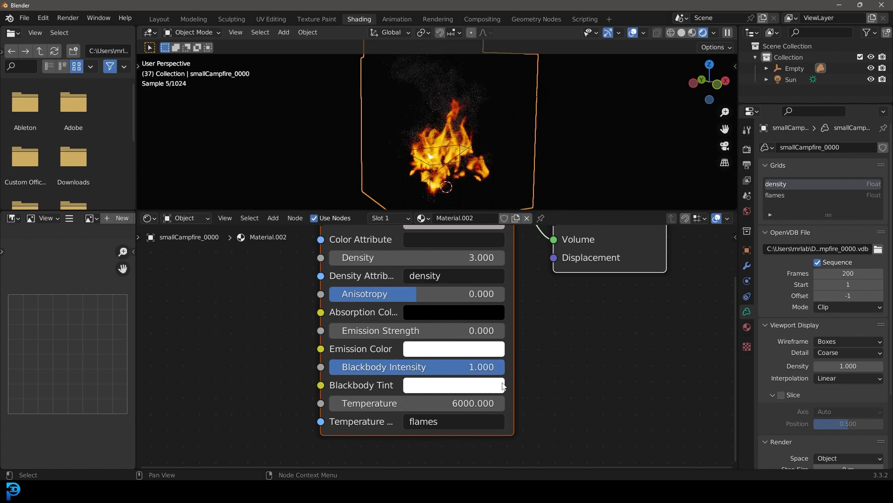
{"action": "left_click", "coordinate": [454, 385]}
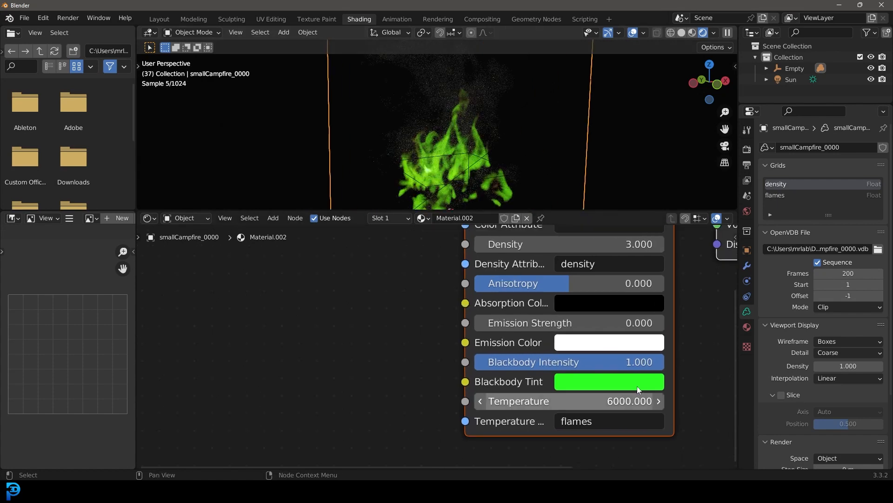
{"action": "left_click", "coordinate": [609, 382]}
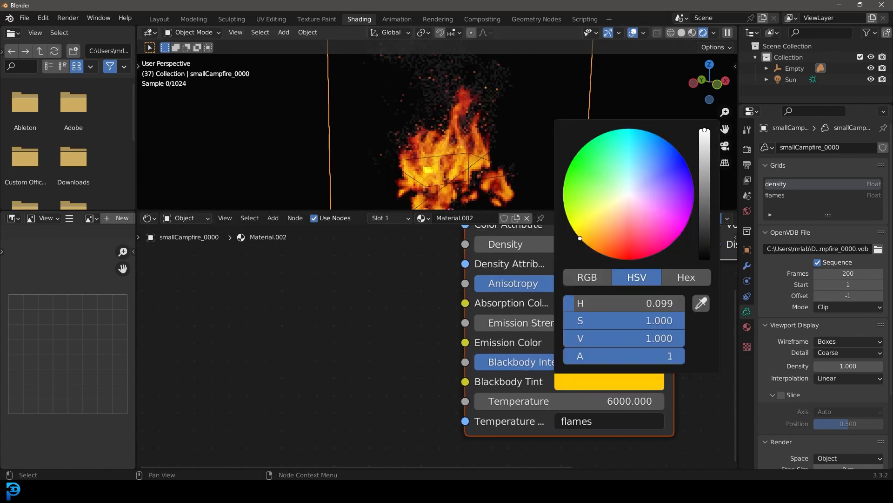
{"action": "left_click_drag", "start_coordinate": [580, 238], "coordinate": [616, 259]}
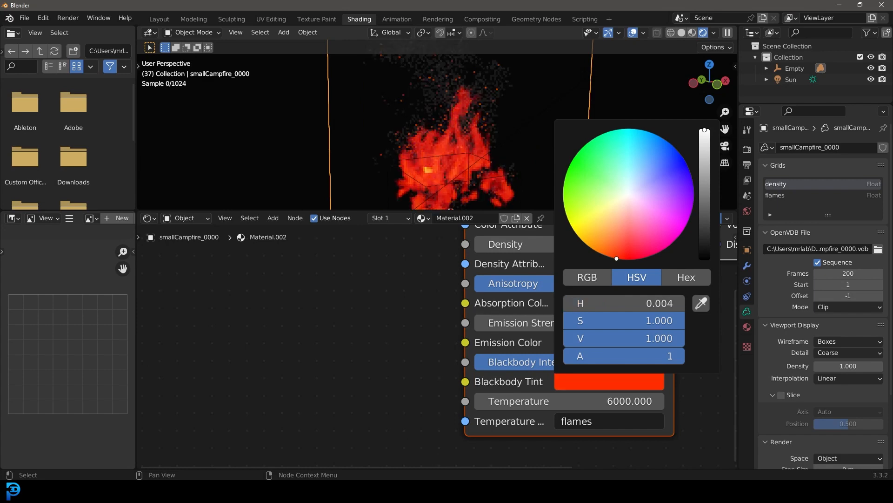
{"action": "left_click_drag", "start_coordinate": [616, 258], "coordinate": [687, 212]}
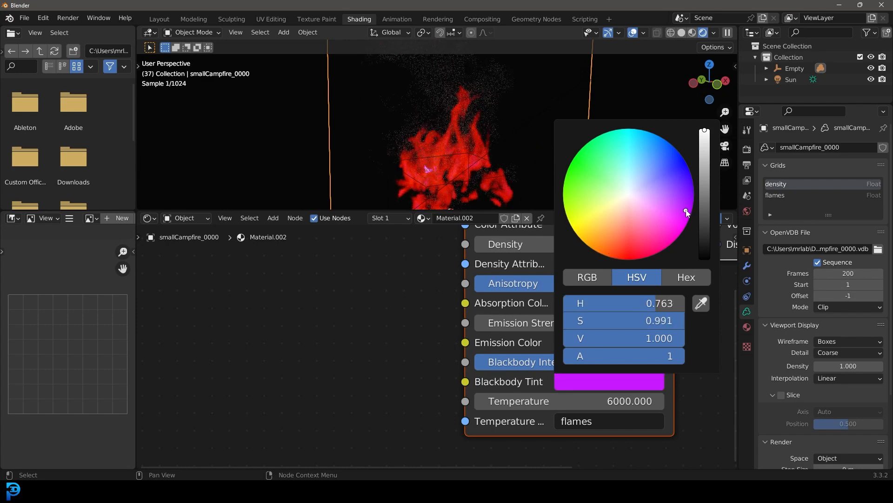
{"action": "left_click", "coordinate": [672, 159]}
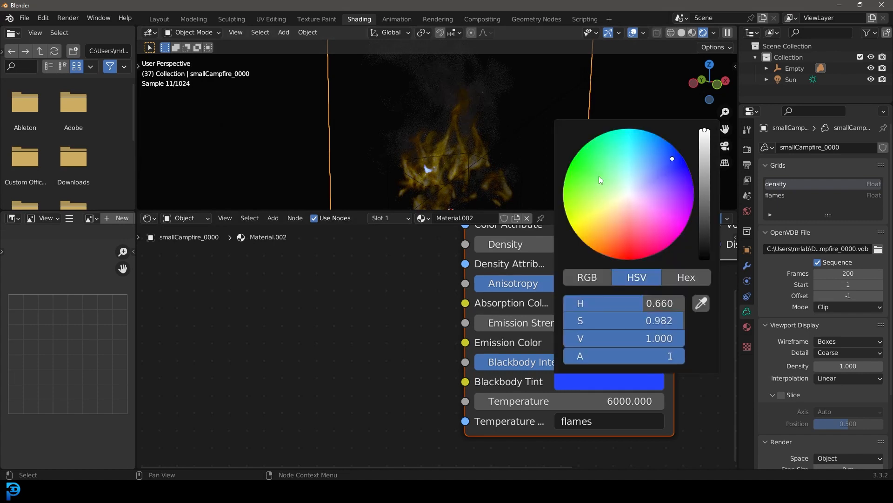
{"action": "left_click", "coordinate": [613, 229]}
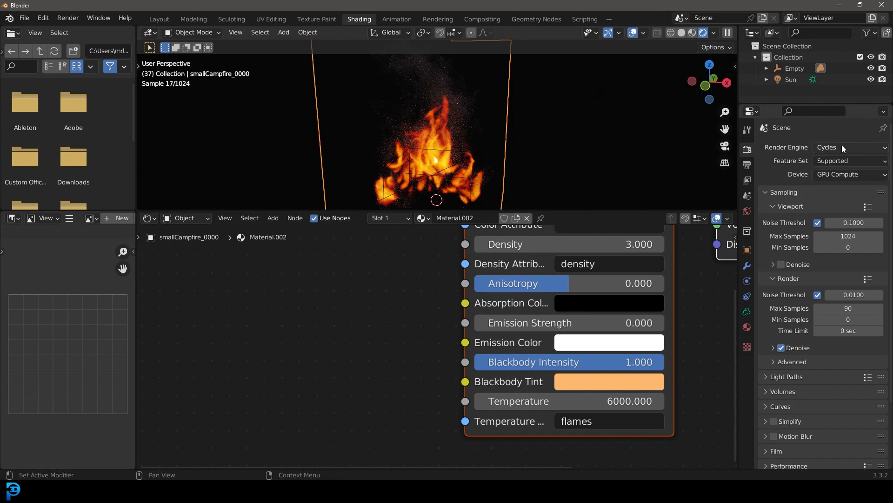
Step: Switch to Eevee with ambient occlusion and screen space reflections enabled
{"action": "left_click", "coordinate": [849, 147]}
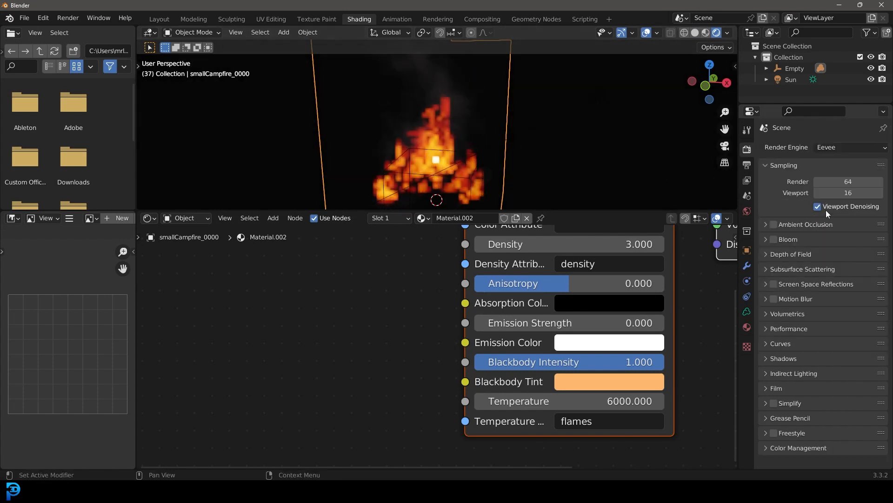
{"action": "left_click", "coordinate": [774, 224]}
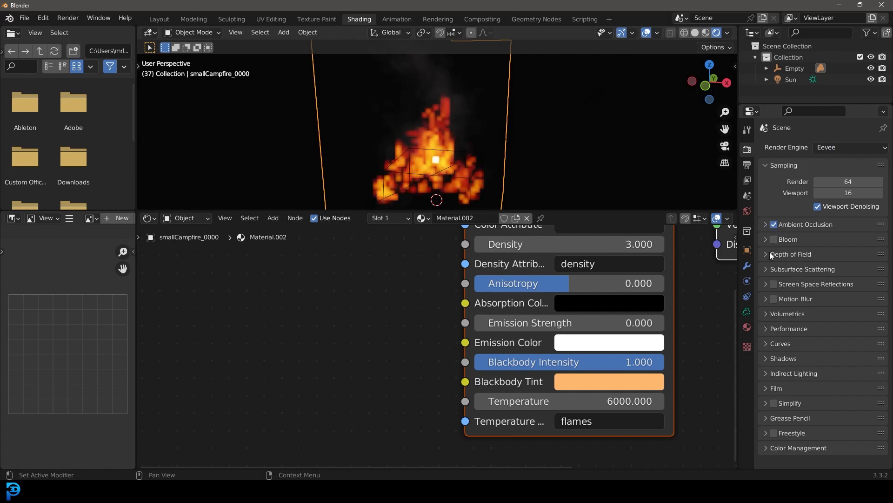
{"action": "left_click", "coordinate": [774, 285]}
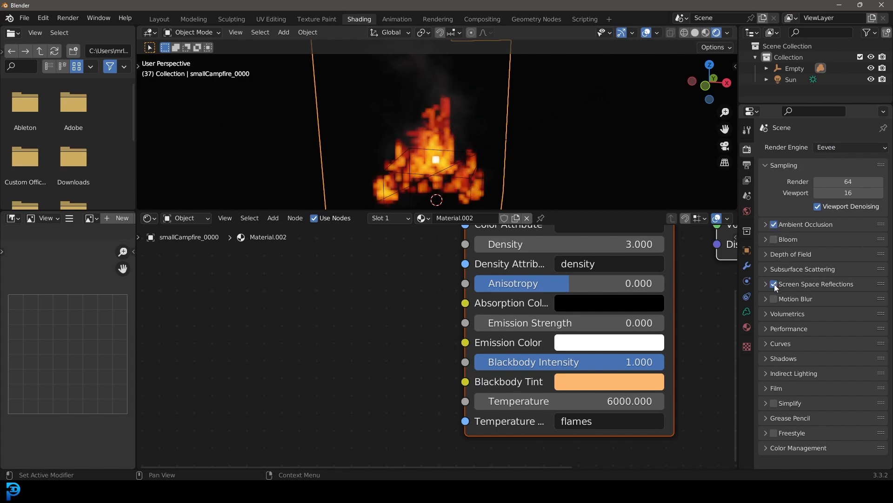
{"action": "left_click", "coordinate": [766, 314]}
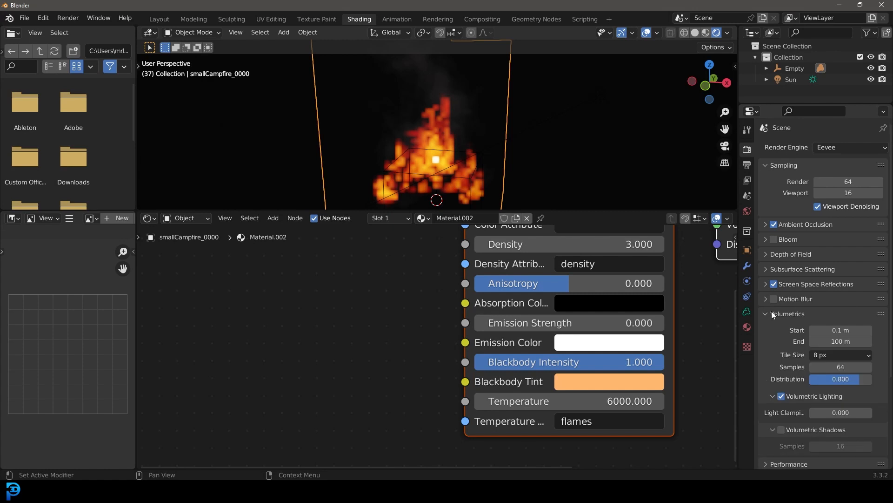
Step: Set volumetrics to 2 px tiles with 120 samples and return to the Layout workspace
{"action": "scroll", "scroll_direction": "down", "scroll_amount": 3}
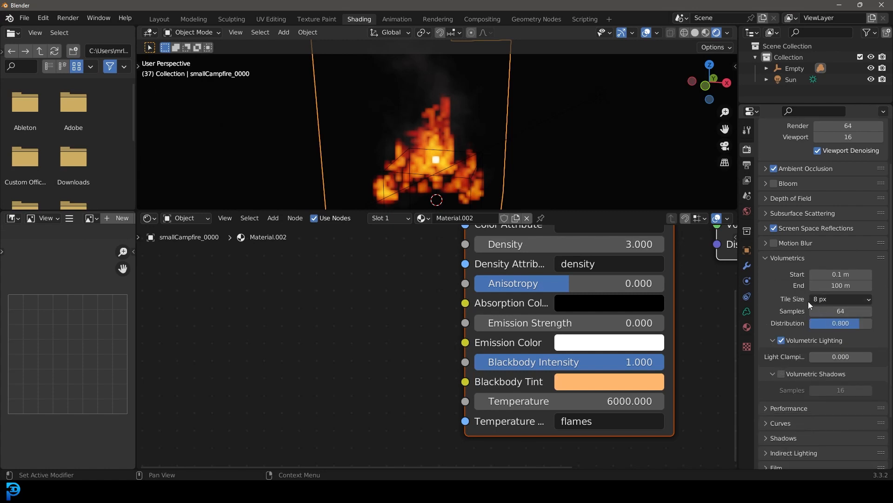
{"action": "left_click", "coordinate": [840, 299]}
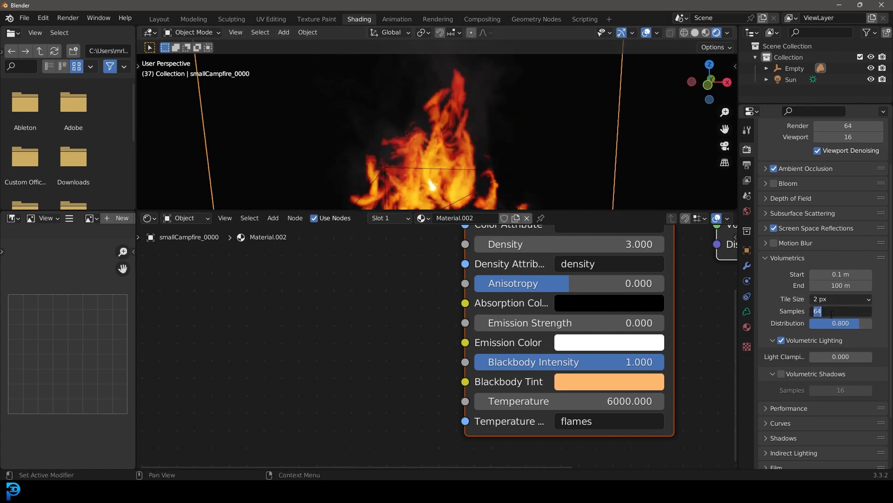
{"action": "type", "text": "120"}
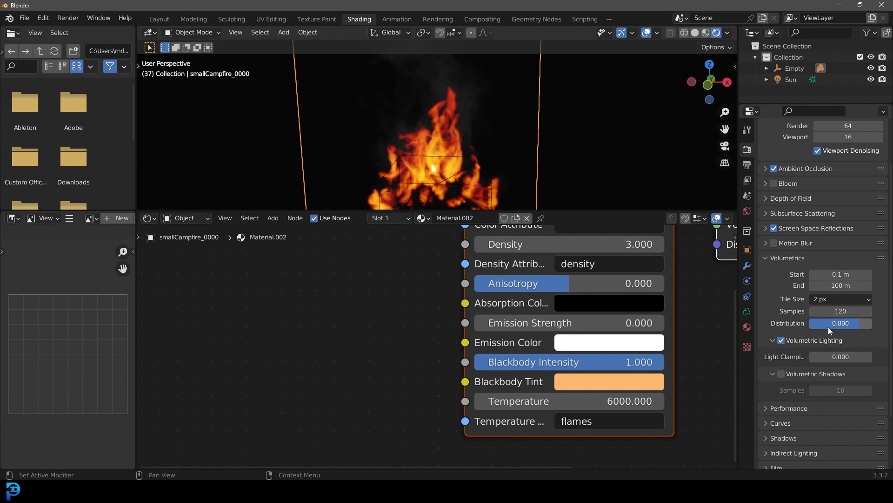
{"action": "mouse_move", "coordinate": [241, 124]}
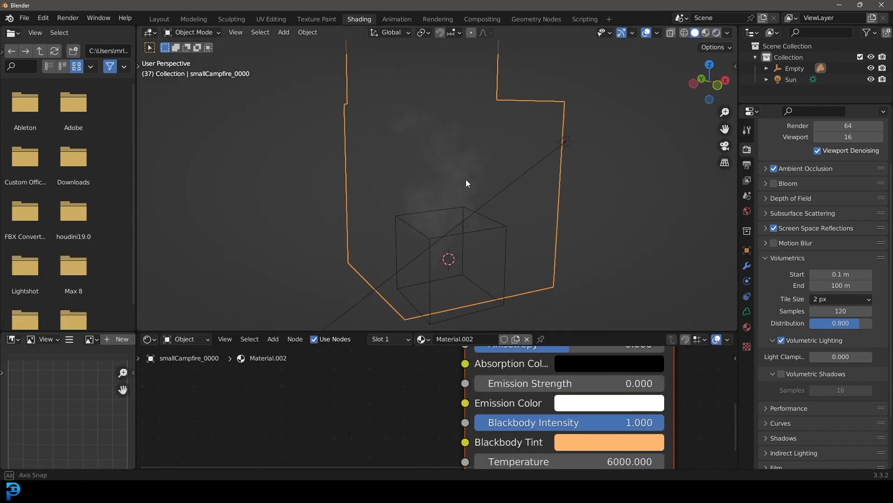
{"action": "left_click", "coordinate": [159, 19]}
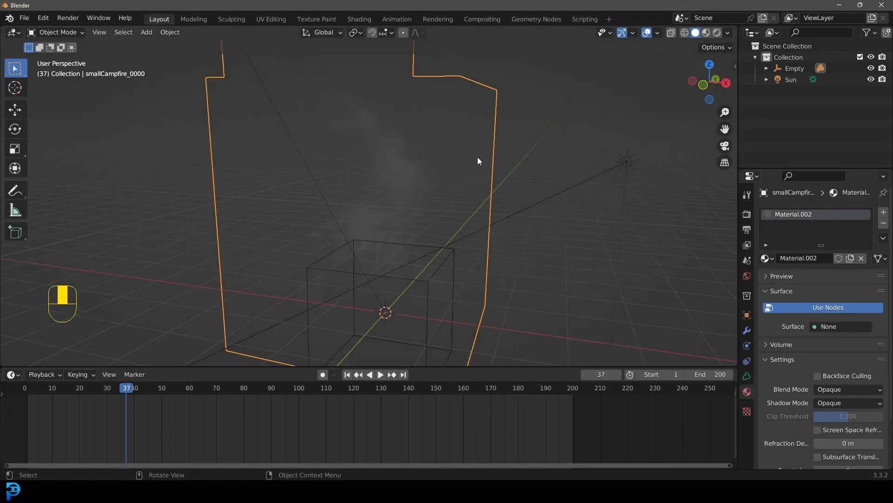
{"action": "left_click_drag", "start_coordinate": [478, 161], "coordinate": [424, 201]}
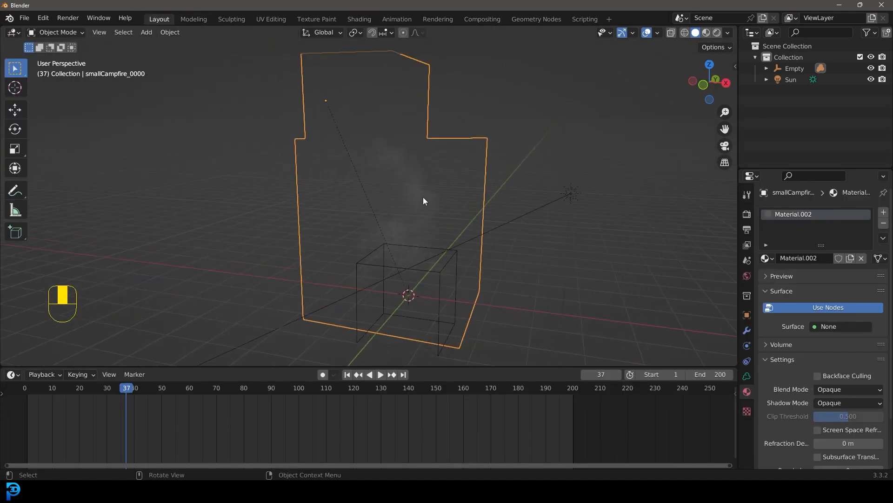